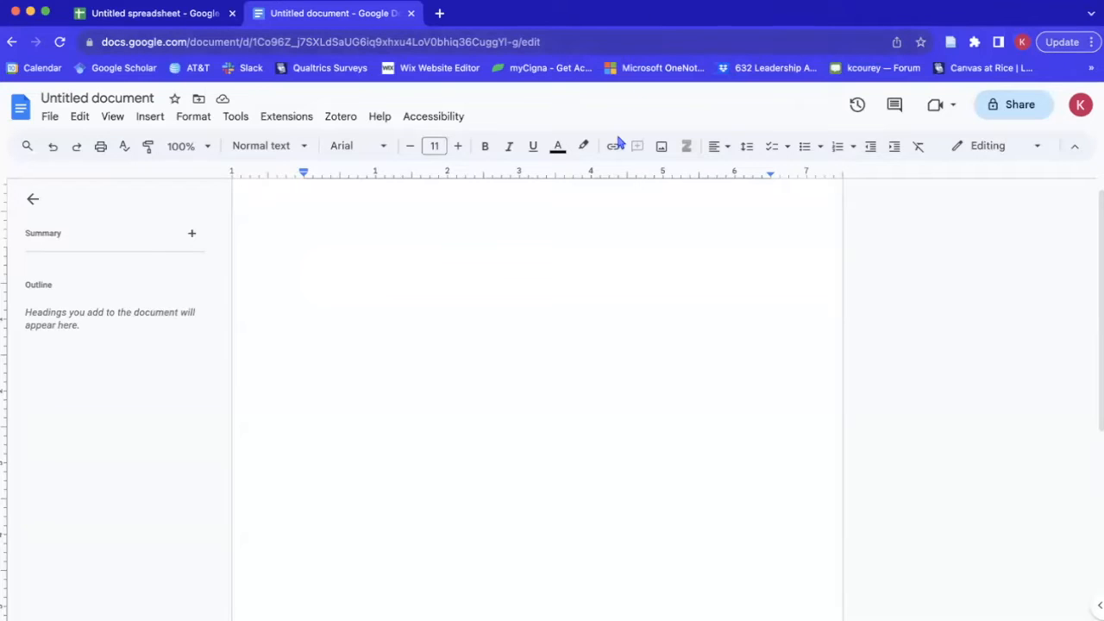
mouse_move(617, 342)
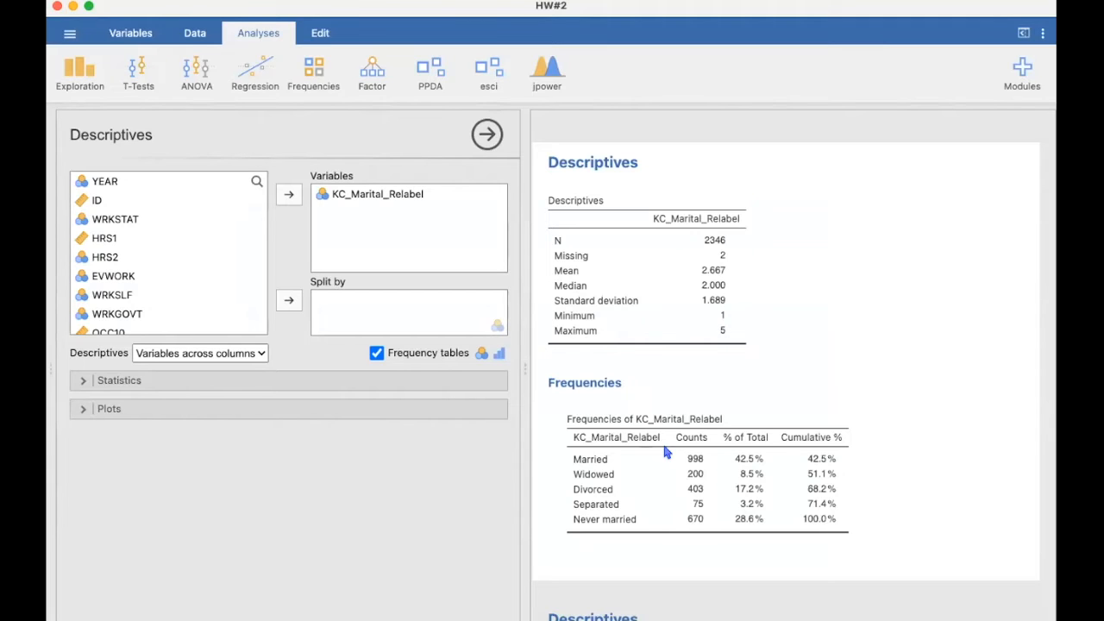
mouse_move(1011, 507)
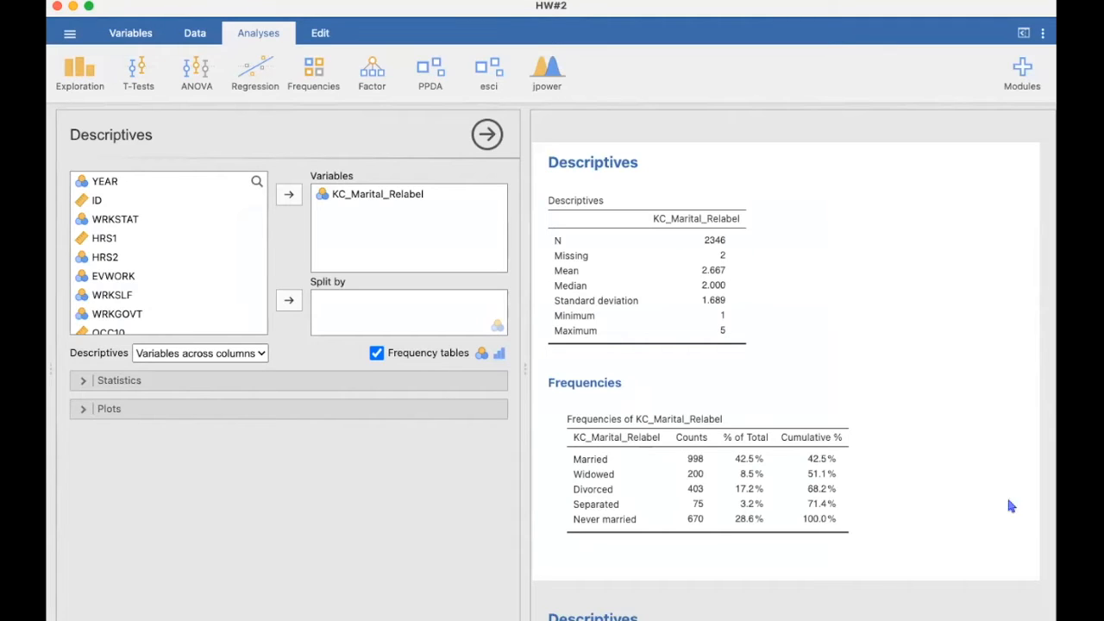
mouse_move(869, 469)
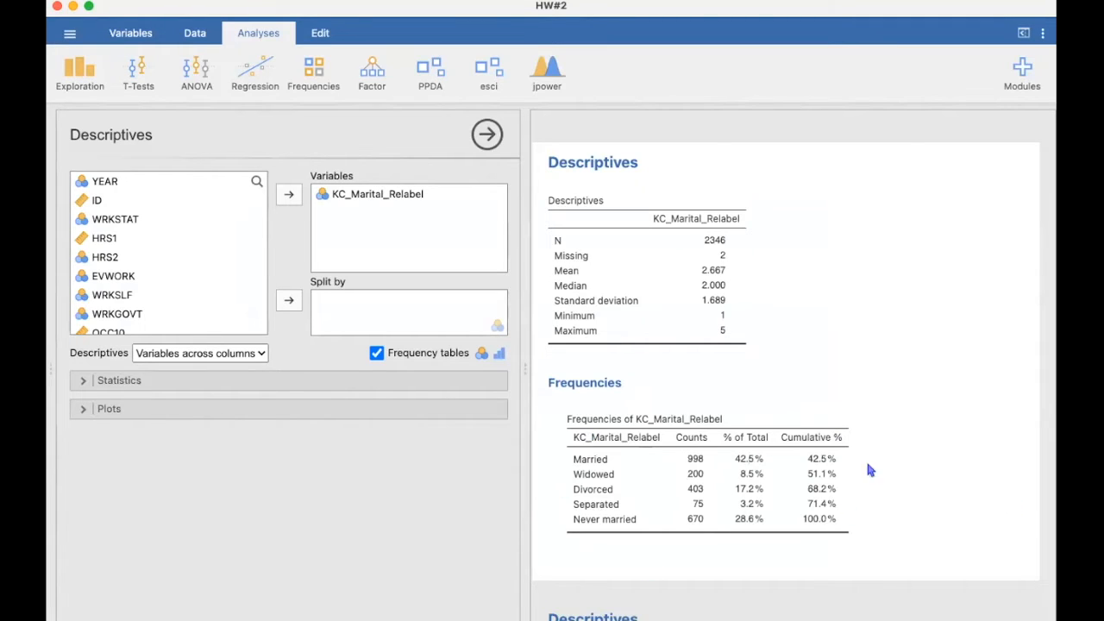
mouse_move(760, 472)
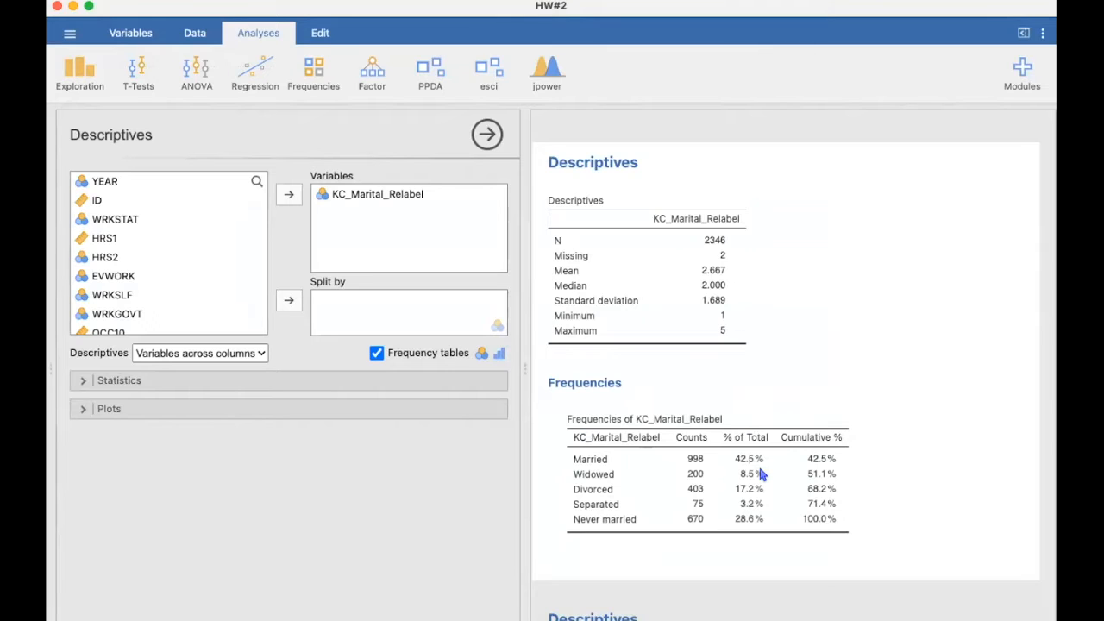
Copy the Frequencies of KC_Marital_Relabel table from the jamovi results
right_click(707, 473)
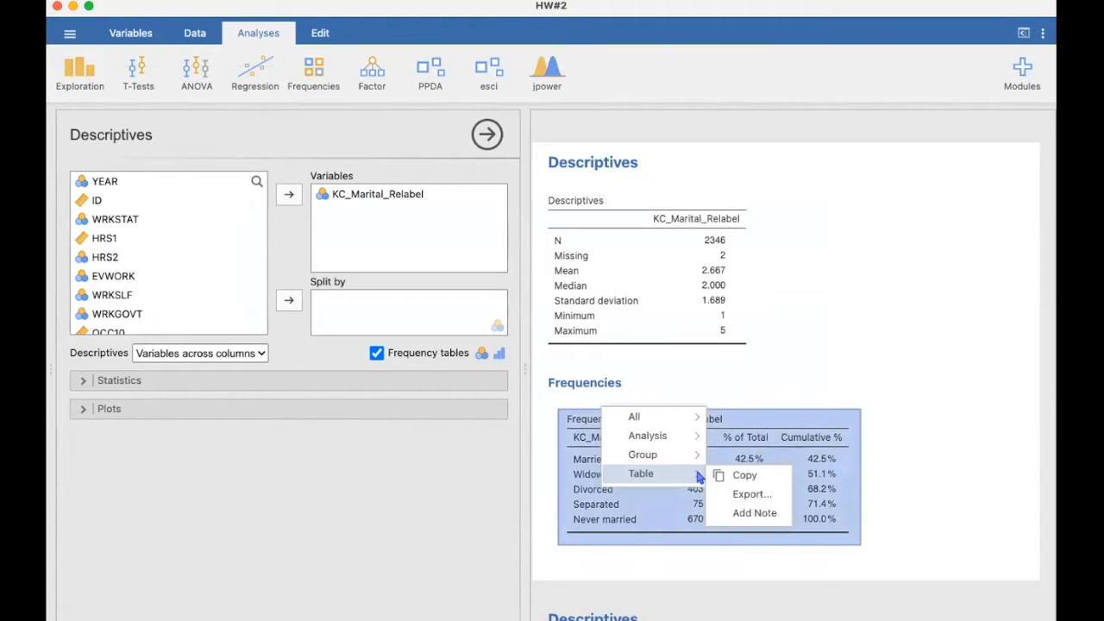
left_click(744, 475)
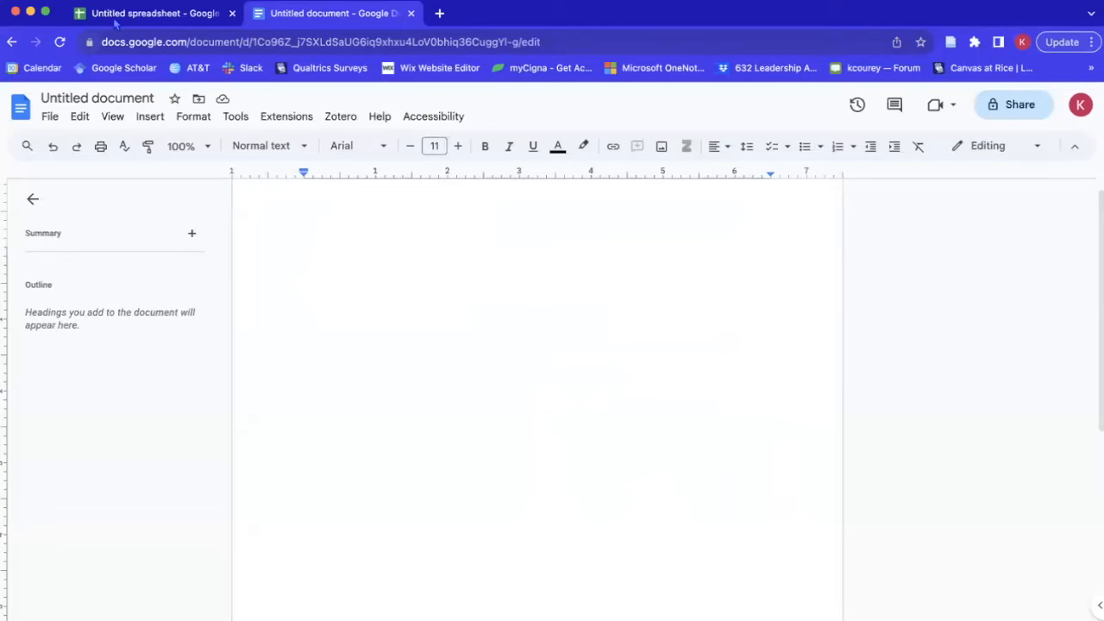
Paste the frequency table into A1 and delete the empty spacer columns B, D, F and H
left_click(147, 14)
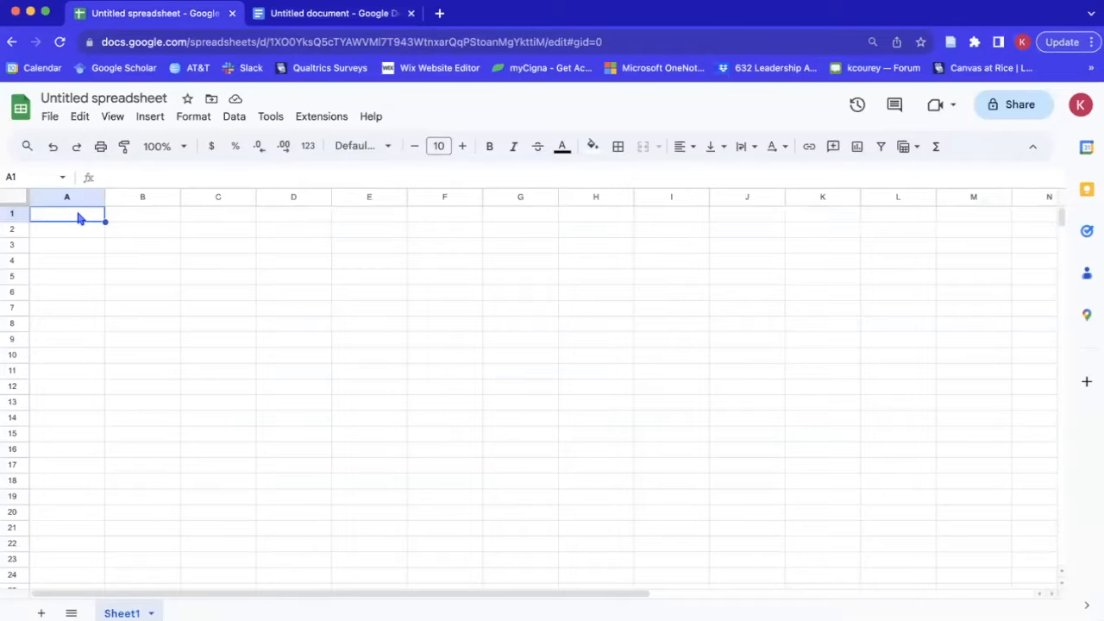
key("cmd+v")
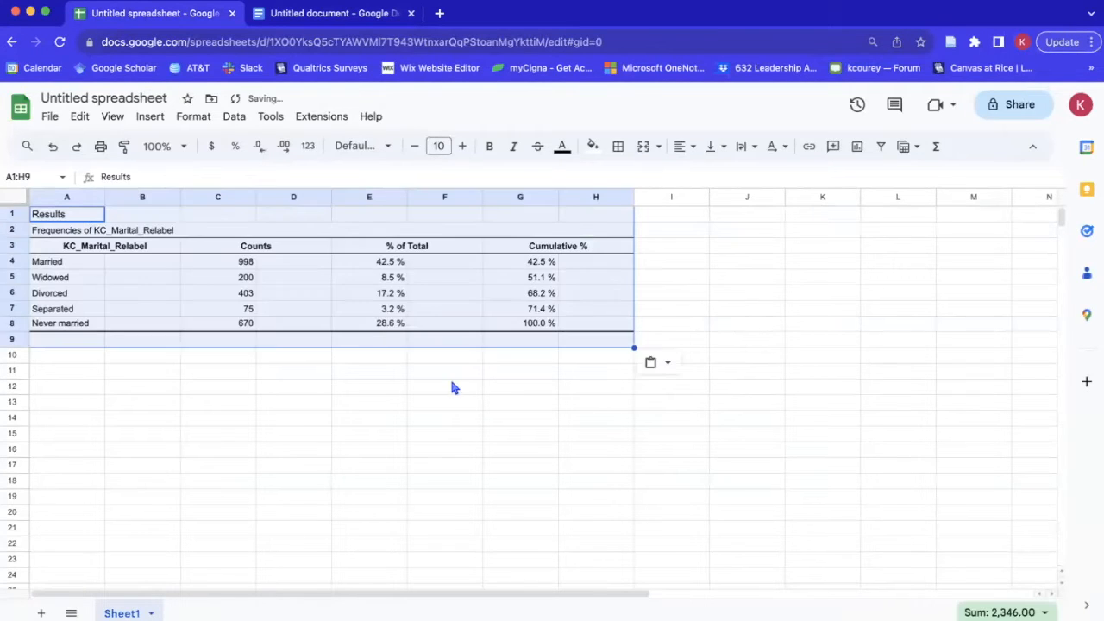
left_click(445, 386)
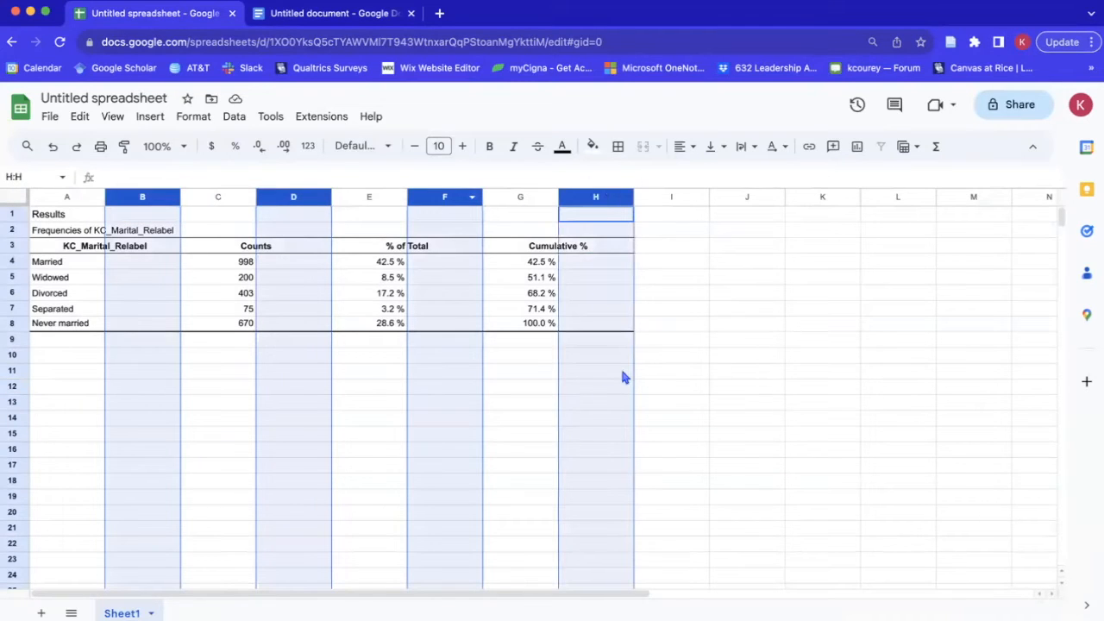
mouse_move(618, 373)
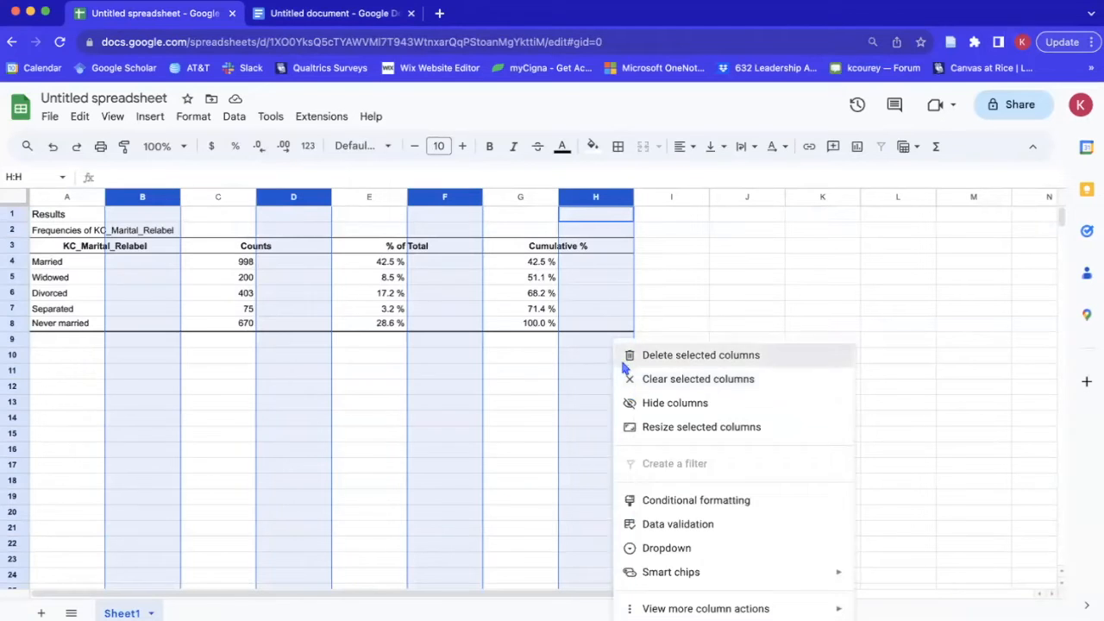
left_click(700, 355)
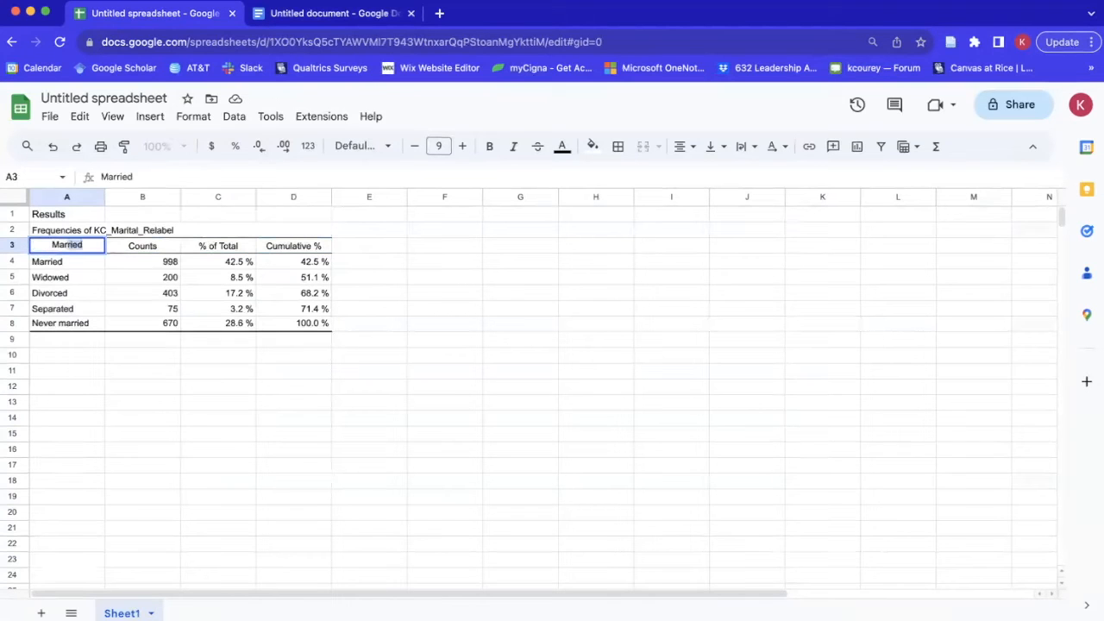
Set A3 to 'Marital Status' and A2 to 'Frequencies of Marital Status'
type("Marital")
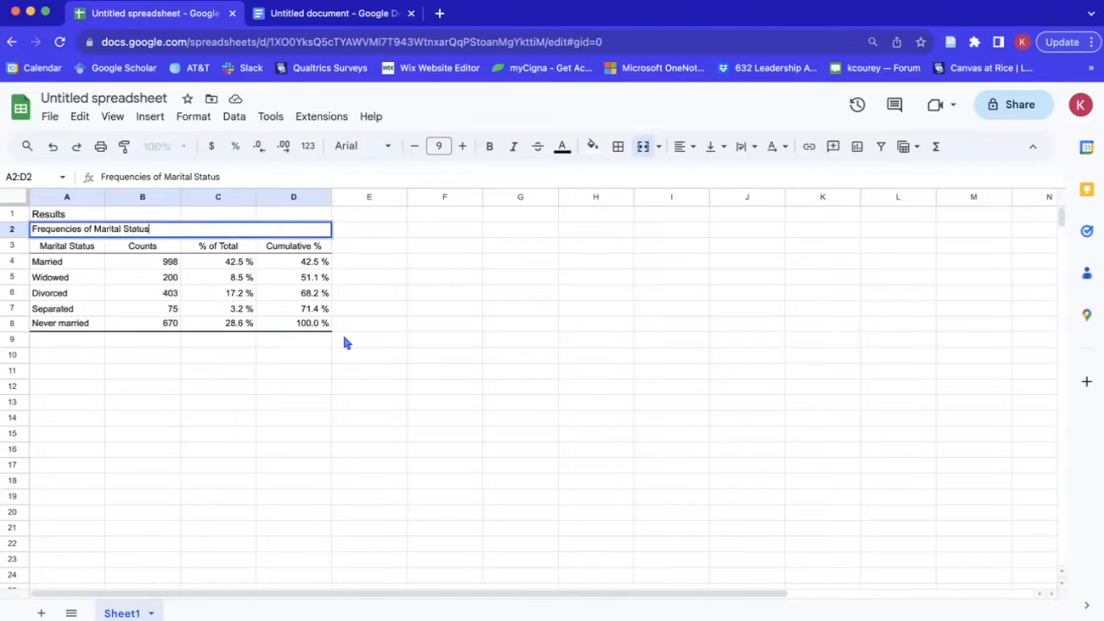
left_click(141, 370)
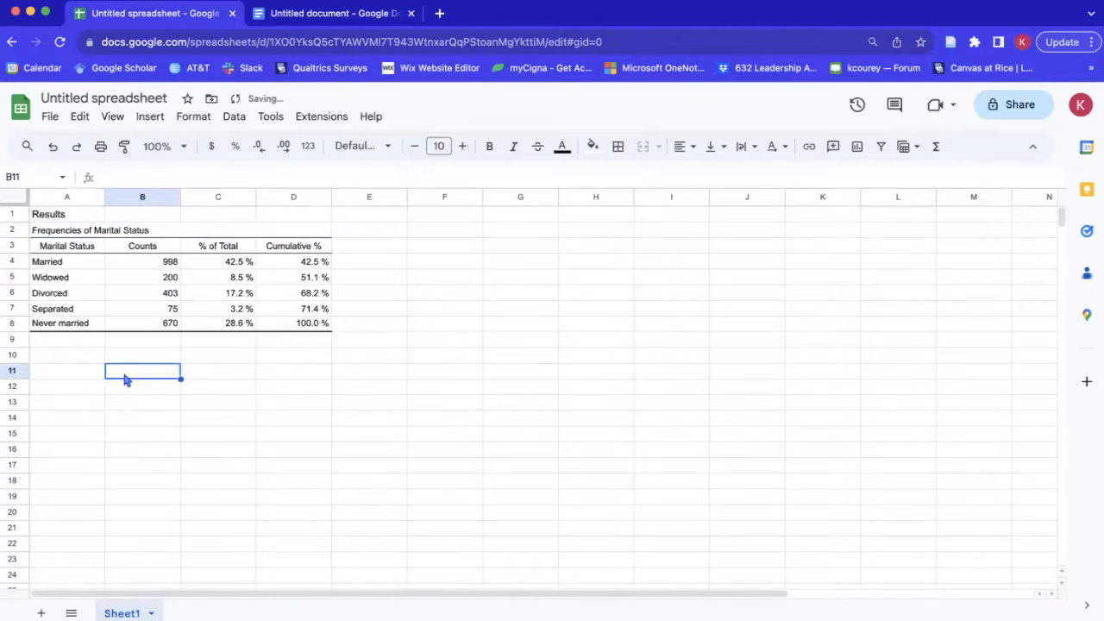
mouse_move(76, 331)
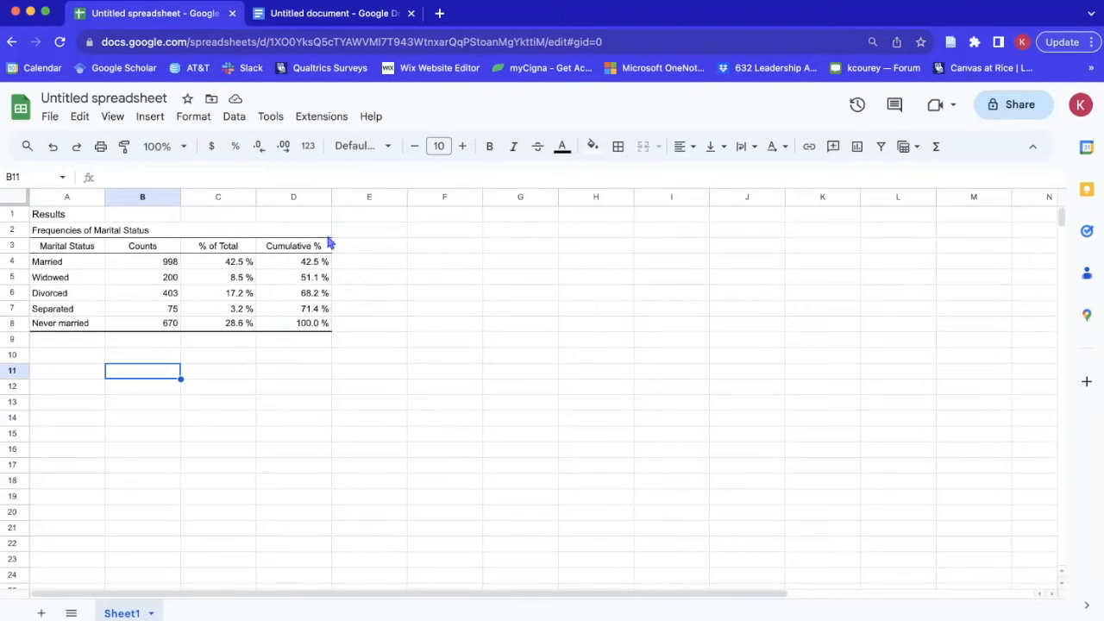
mouse_move(332, 336)
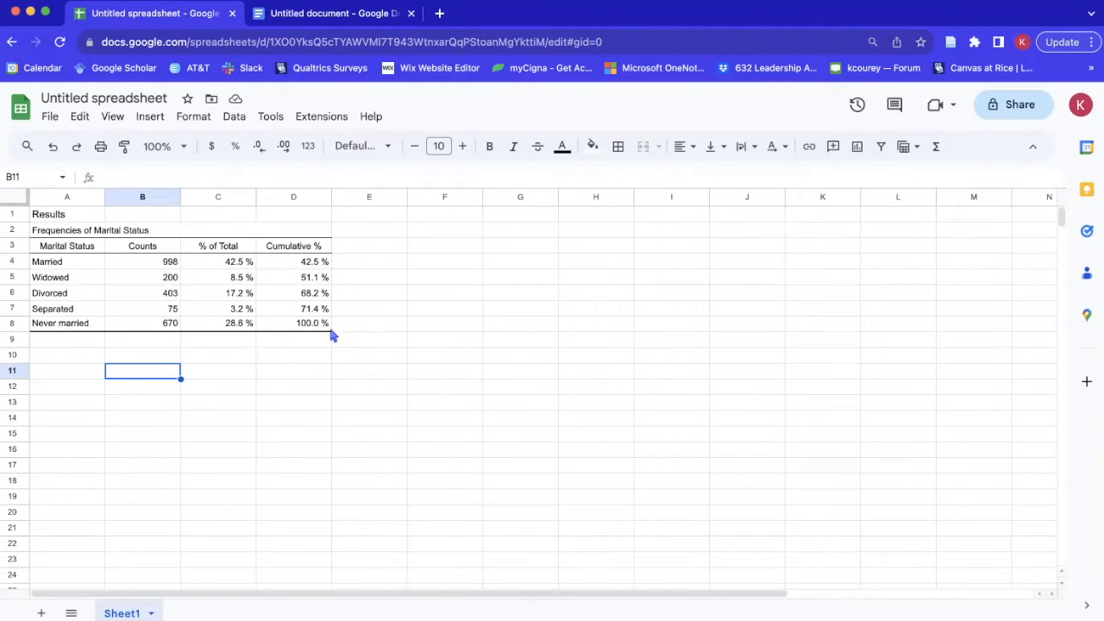
Apply a bottom border to the Never married row A8:D8
left_click(66, 322)
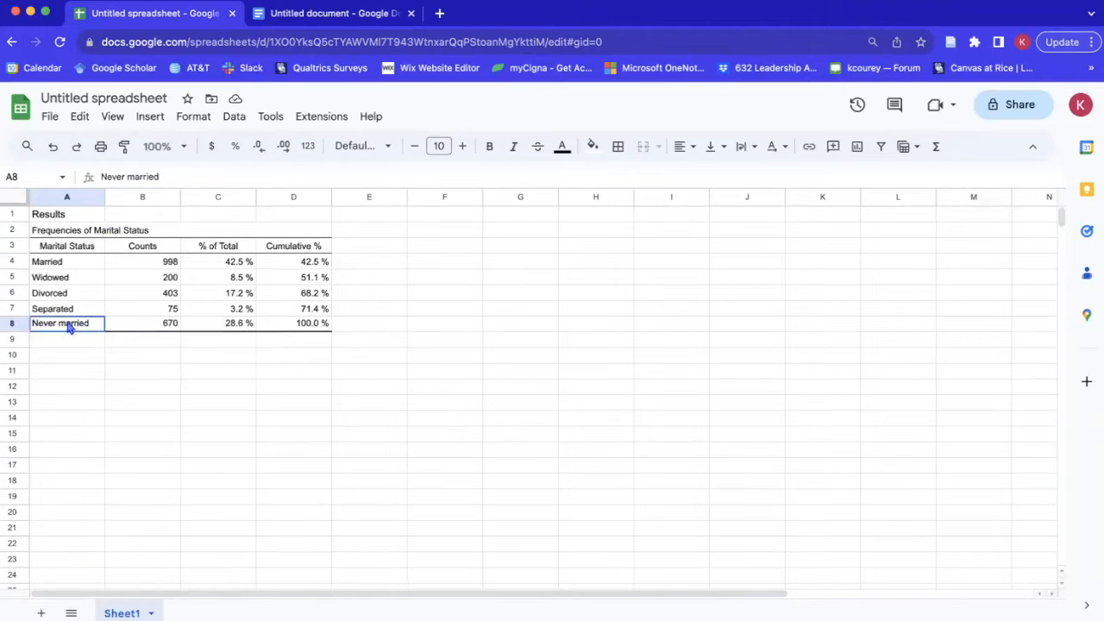
left_click_drag(65, 323, 310, 322)
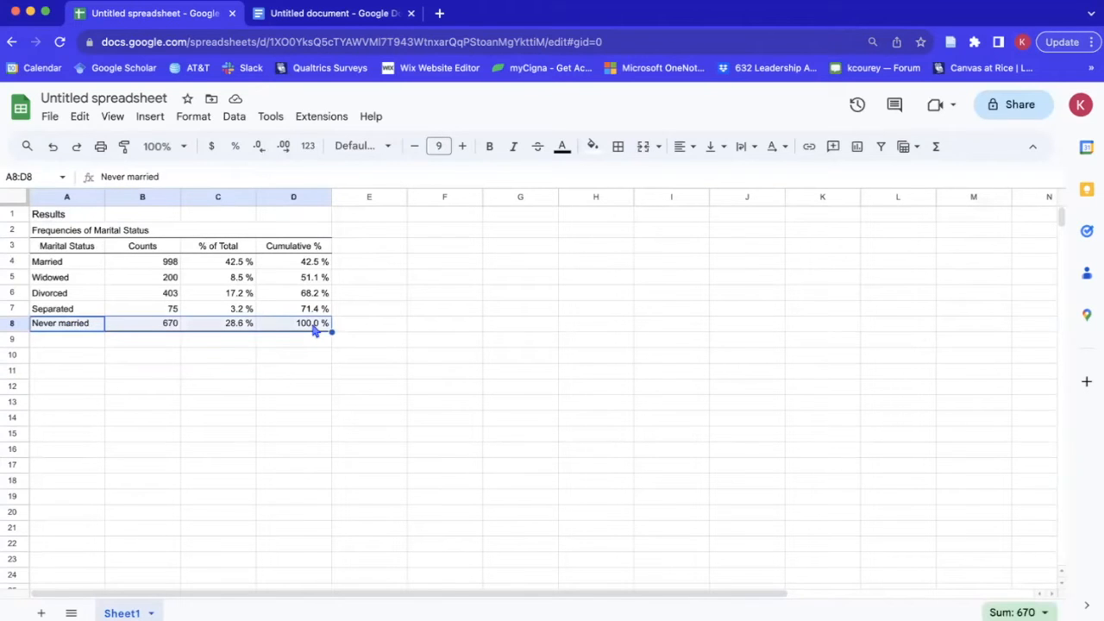
mouse_move(627, 165)
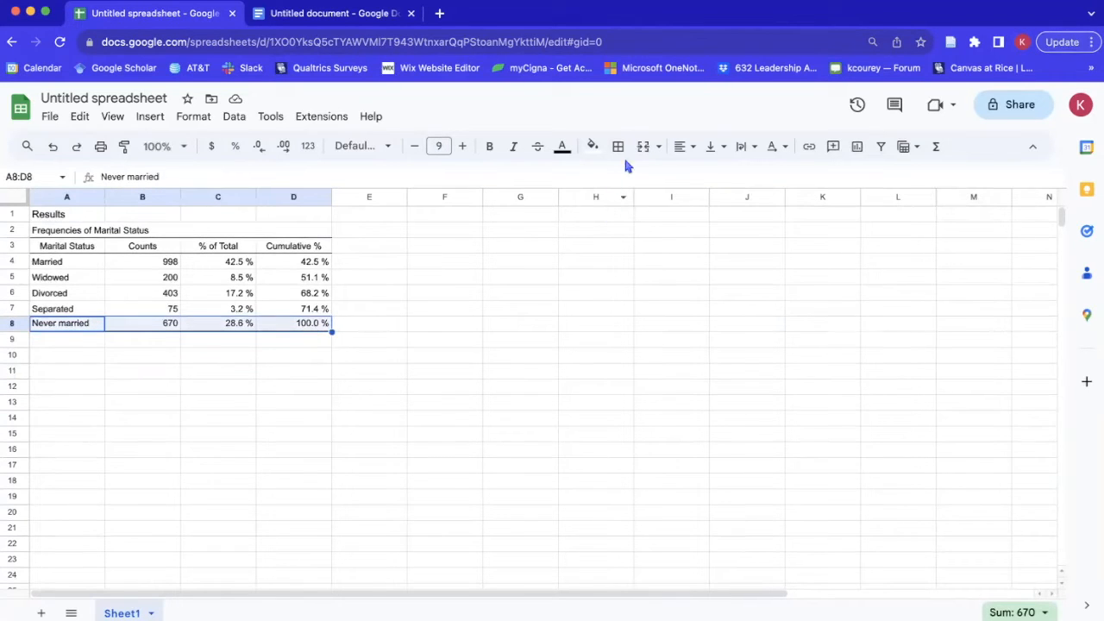
left_click(617, 145)
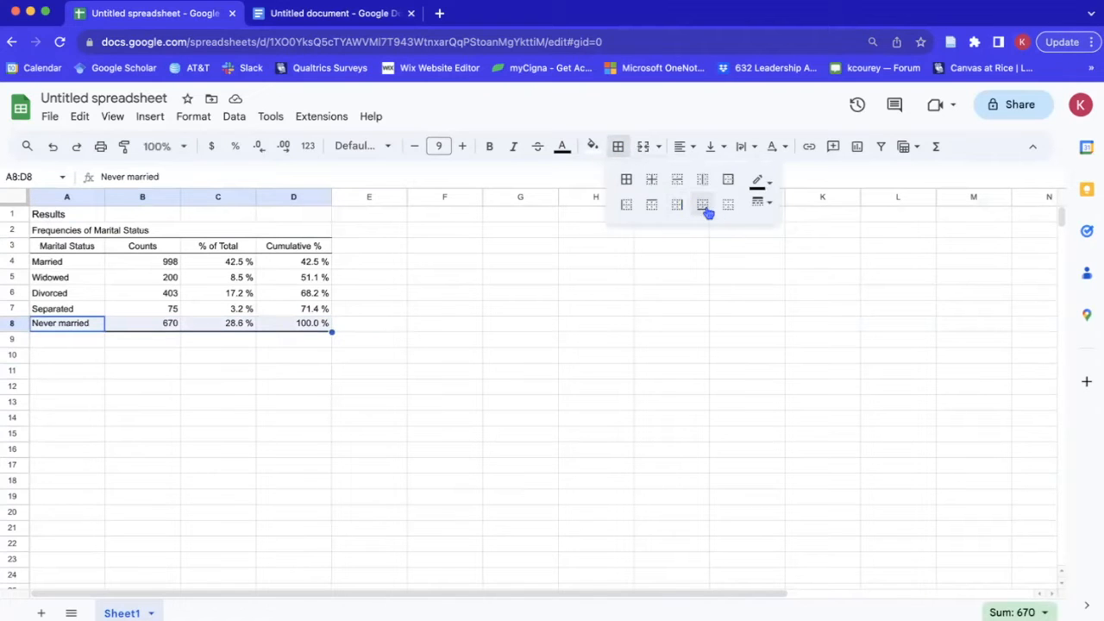
left_click(702, 203)
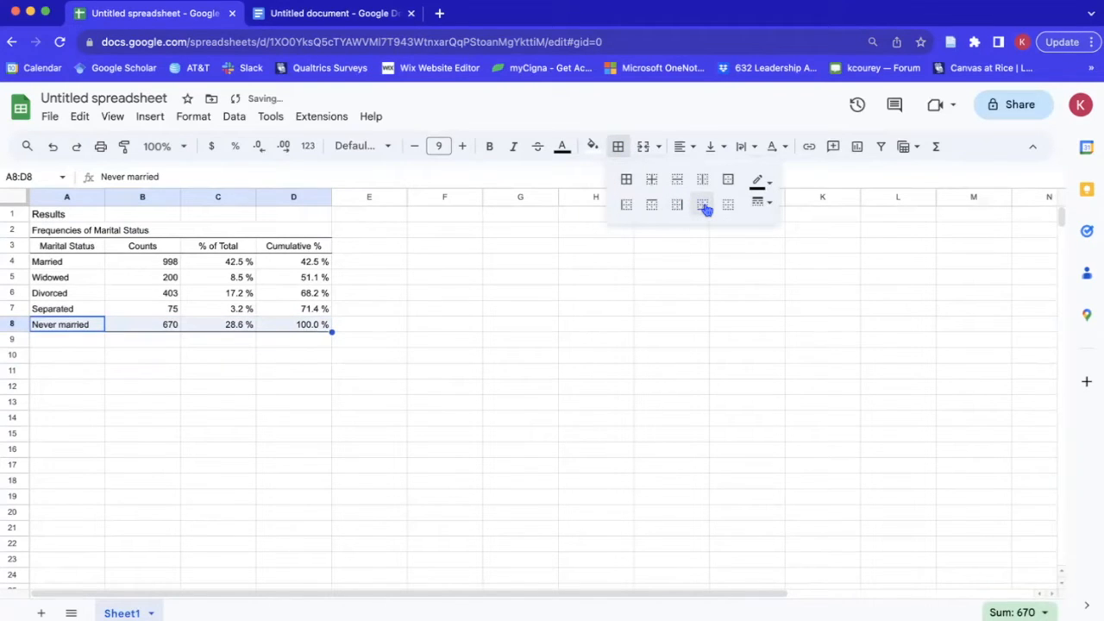
left_click(757, 204)
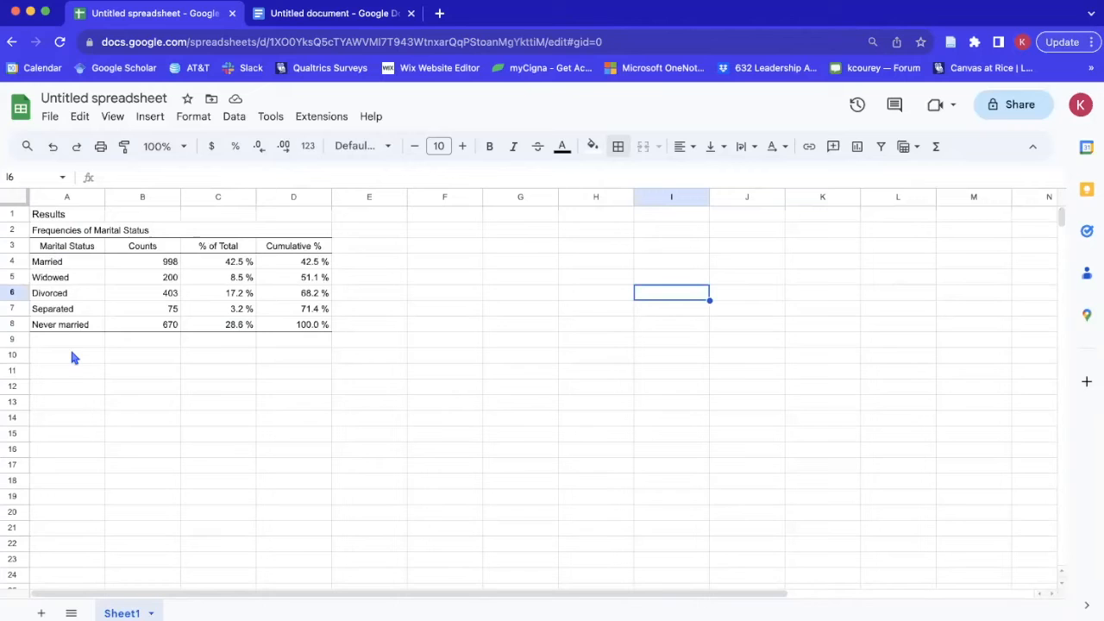
Add 'Note. Total N = 2,346.' in A9, bold 'Table 1' in A1, and italicize the A2 title
left_click(66, 338)
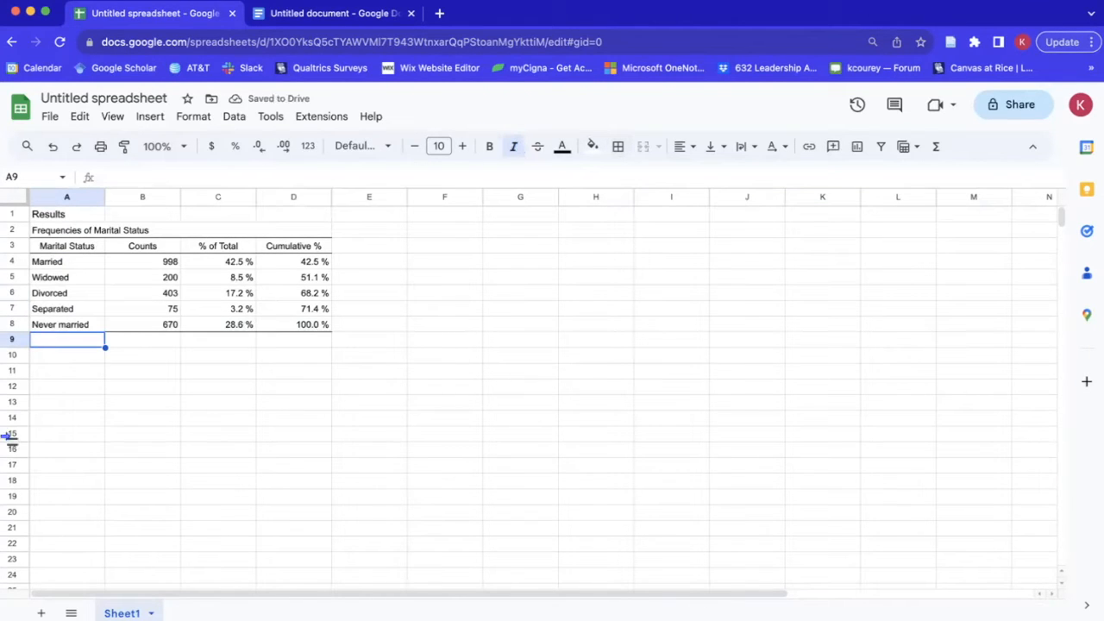
type("Note. Total")
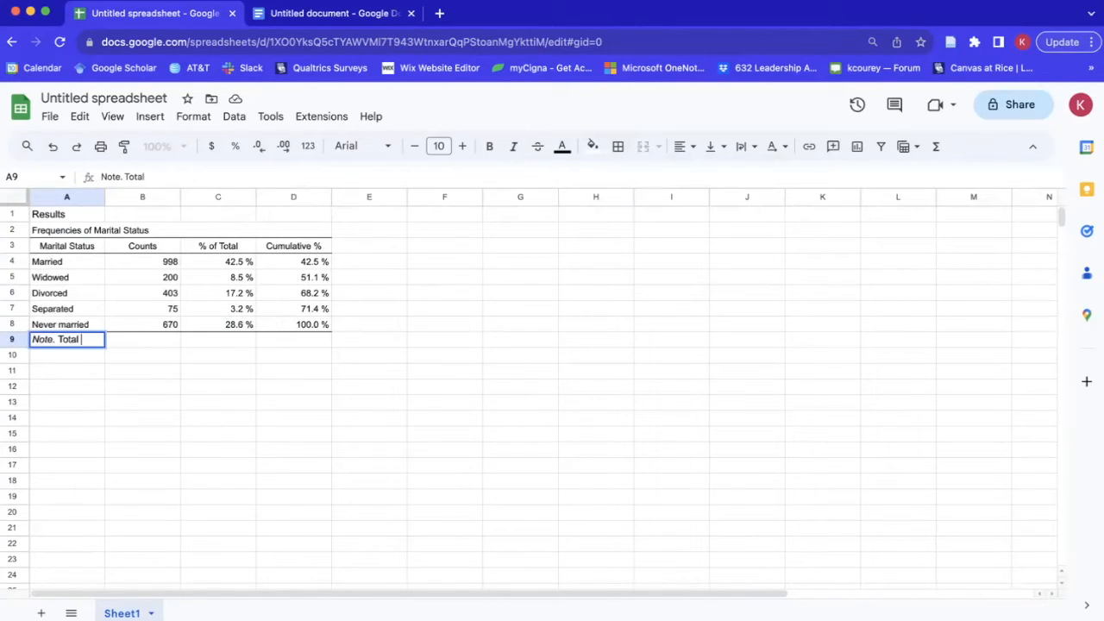
type("N")
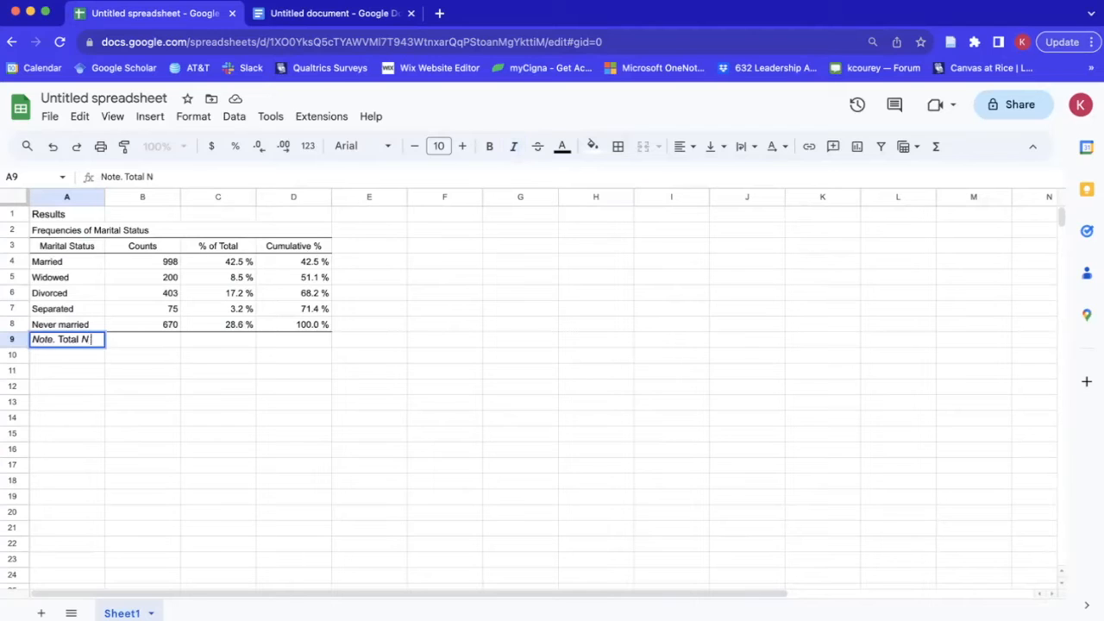
type("= 2,346.")
left_click(66, 214)
type("Table 1")
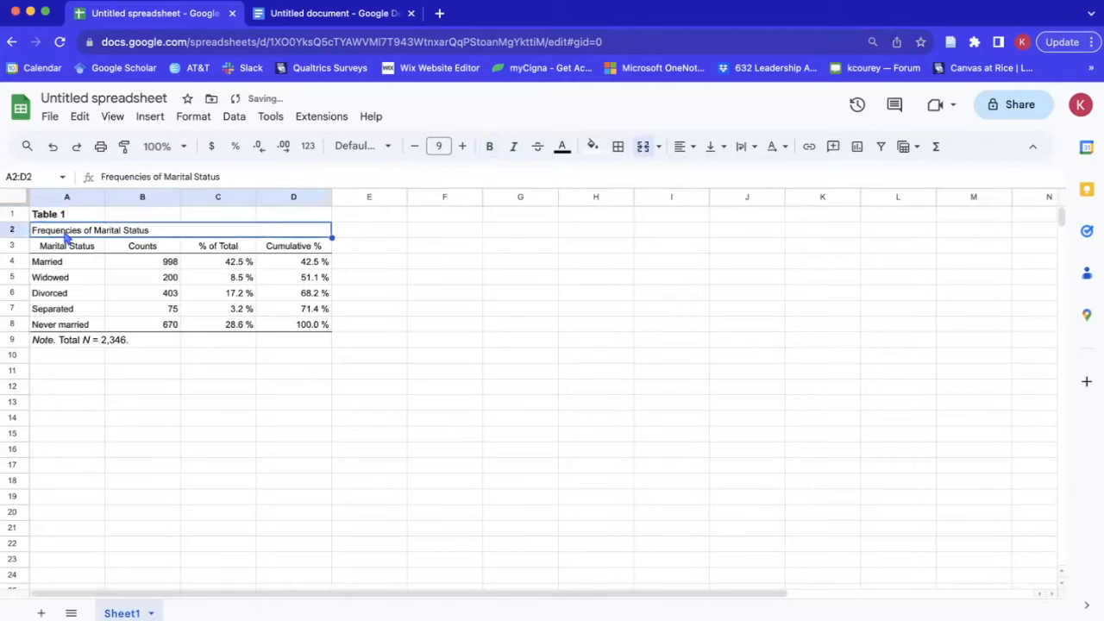
left_click(514, 145)
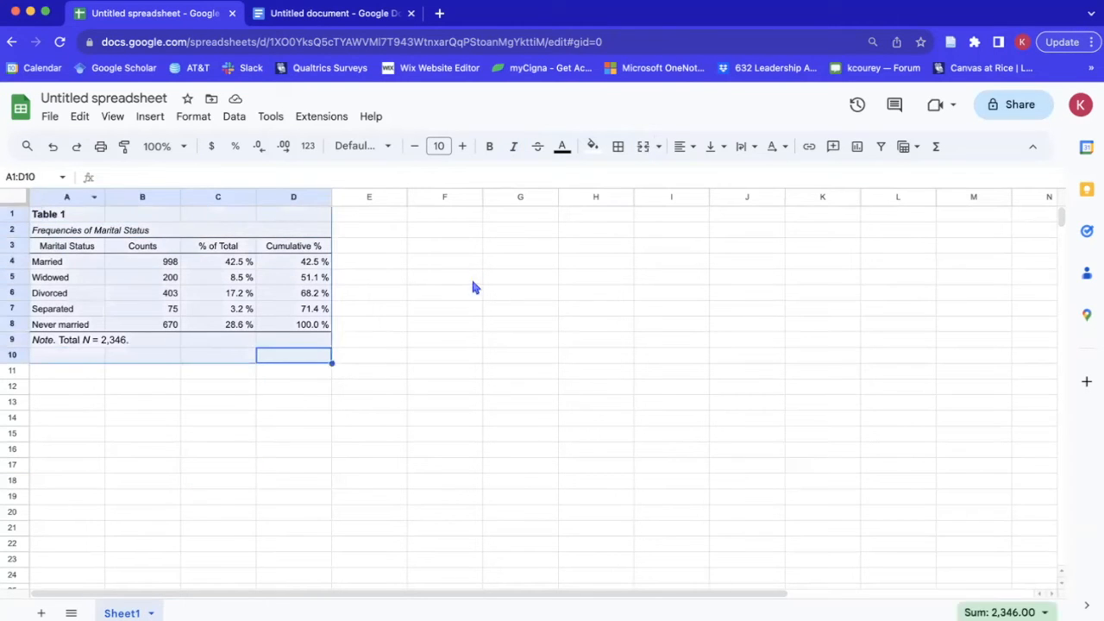
mouse_move(362, 145)
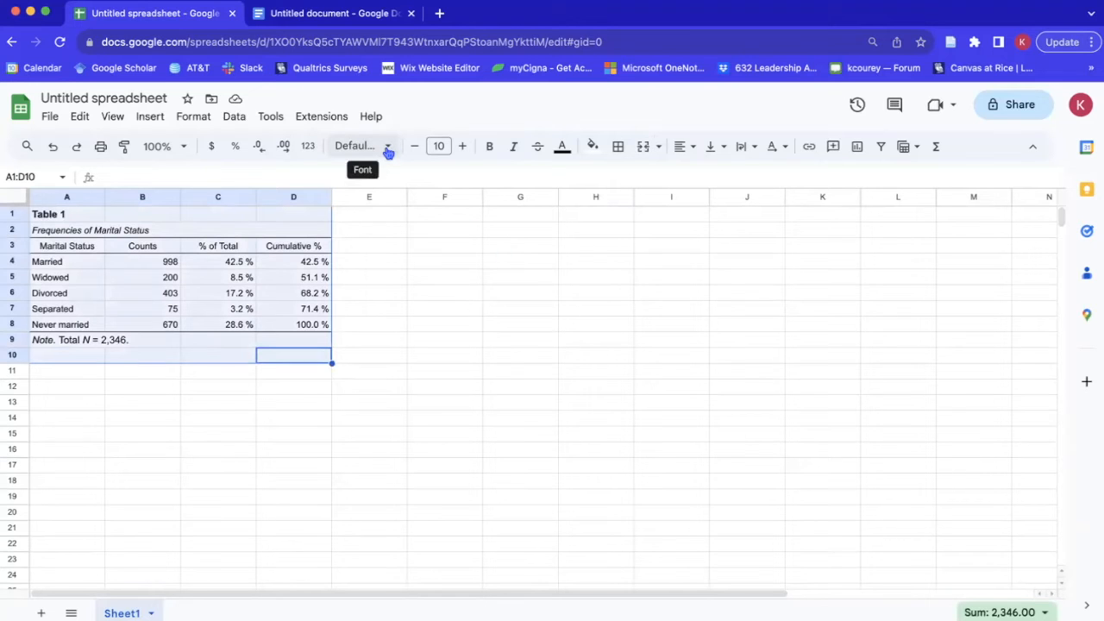
Set A1:D10, from the Table 1 label to the note, in Times New Roman
left_click(386, 145)
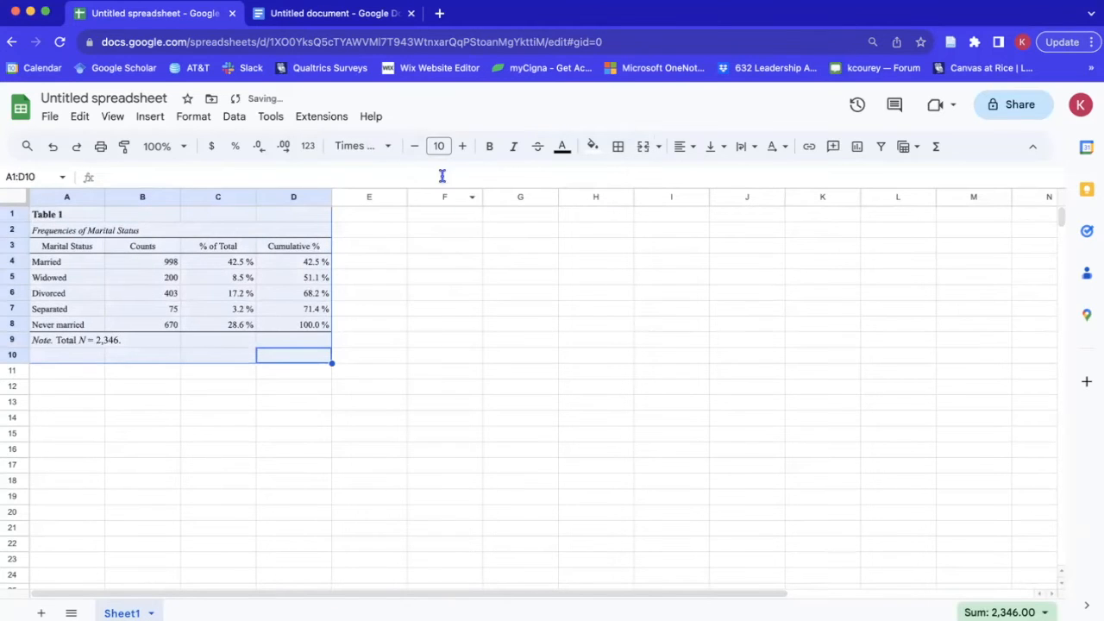
left_click(438, 145)
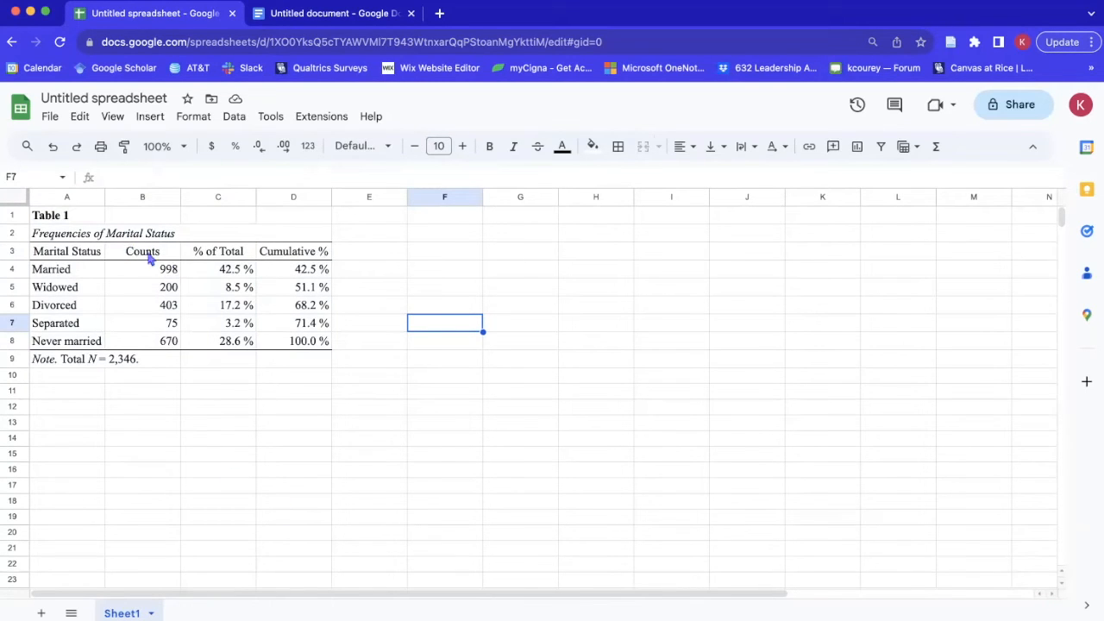
mouse_move(172, 296)
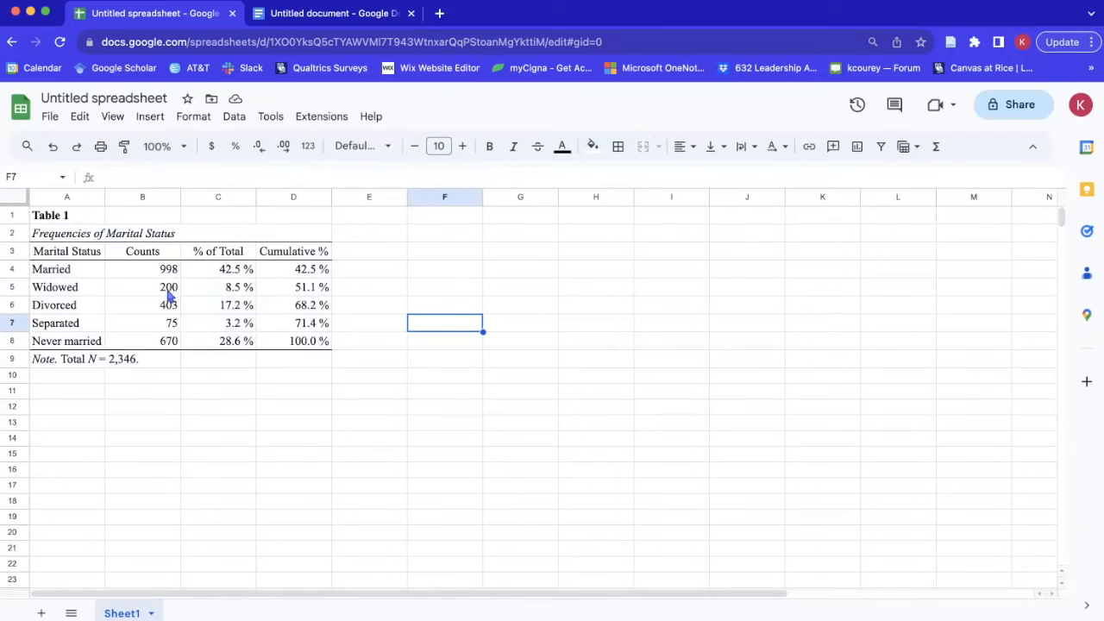
Right-align the category labels A3:A8 from Married to Never married
left_click(142, 251)
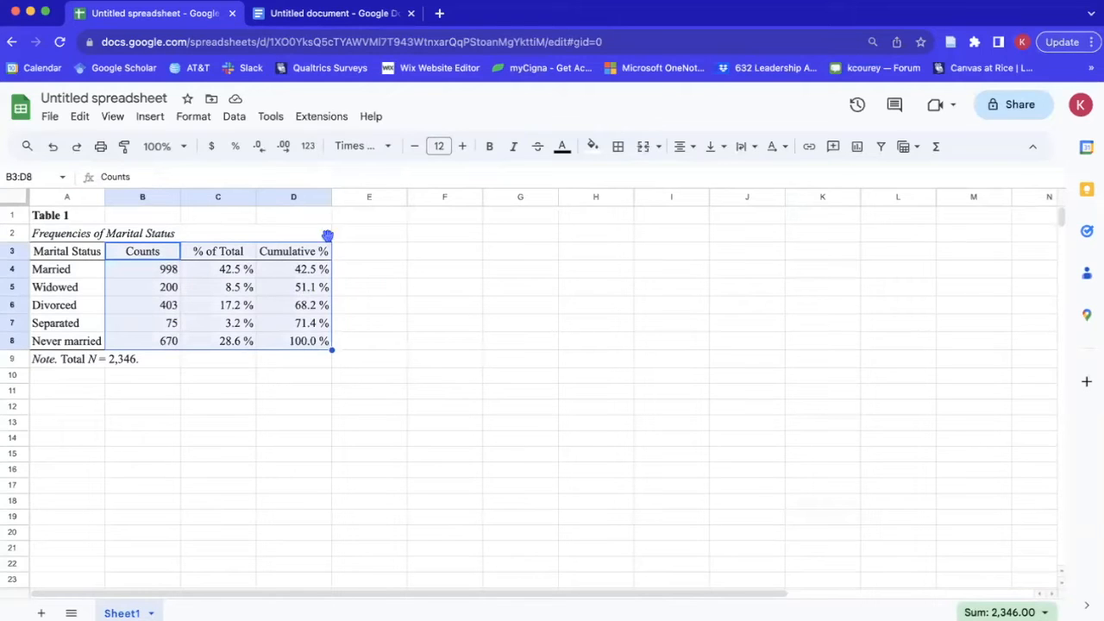
mouse_move(681, 145)
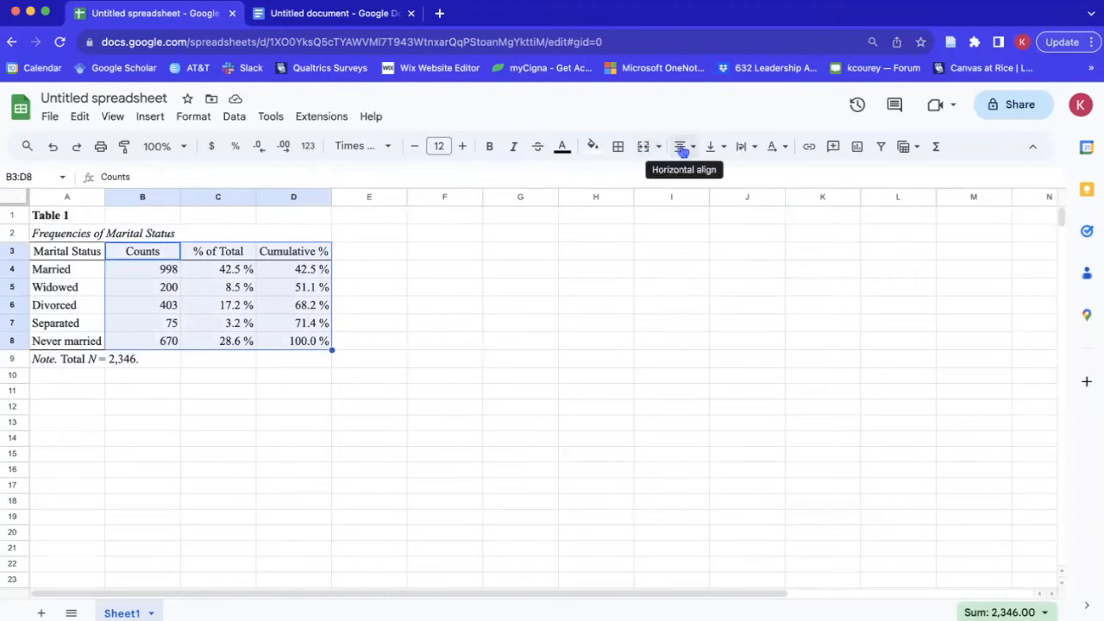
left_click(682, 145)
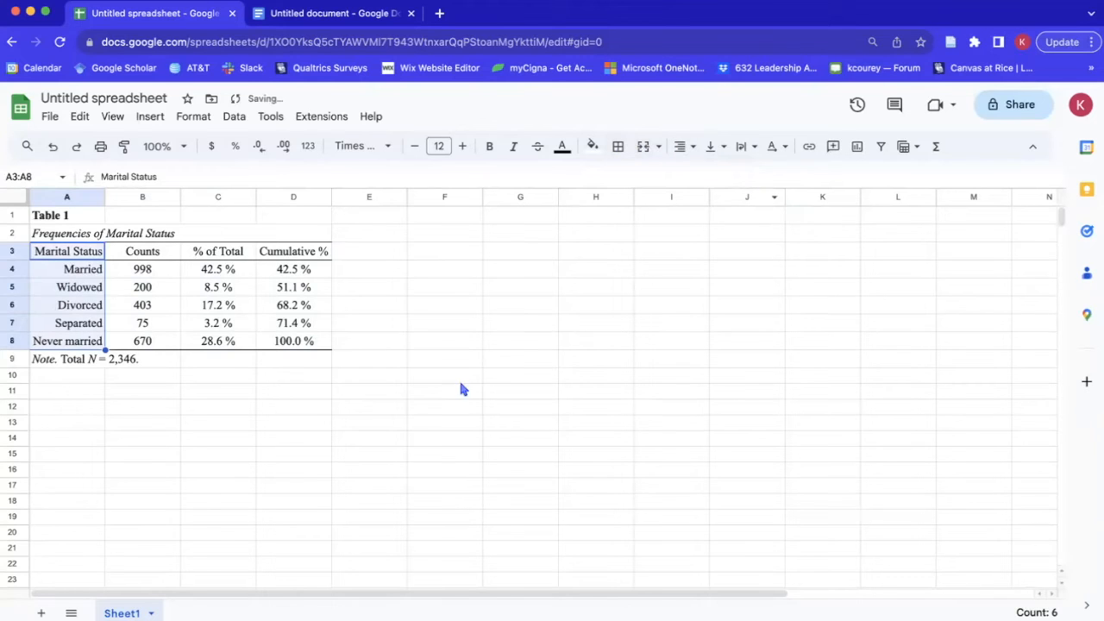
left_click(444, 390)
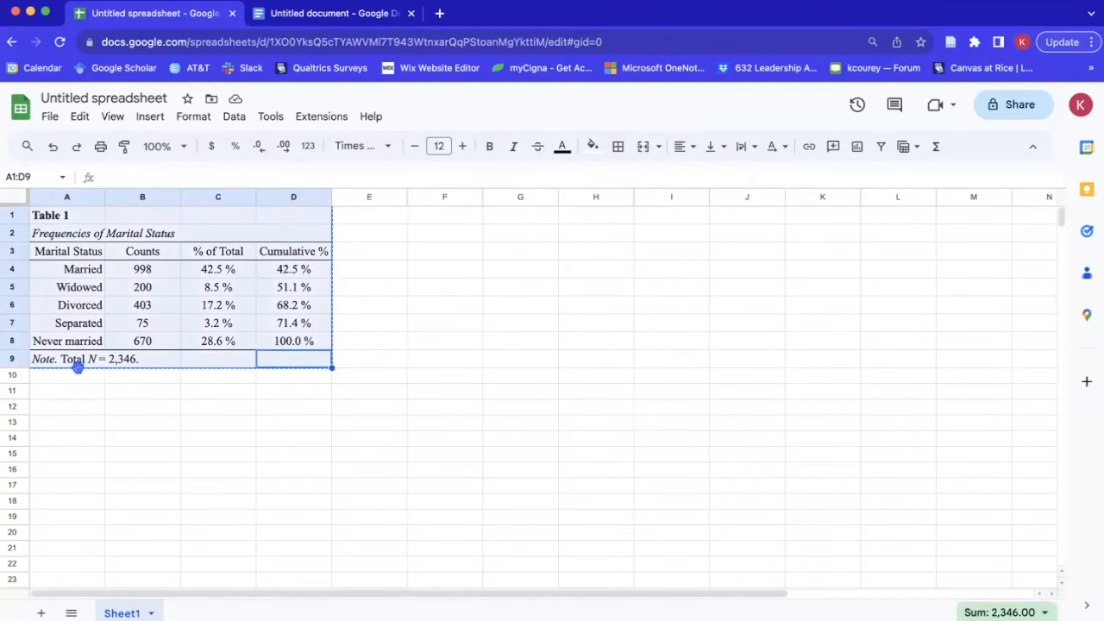
Copy A1:D9 and switch to the blank Untitled Google Doc
left_click(331, 13)
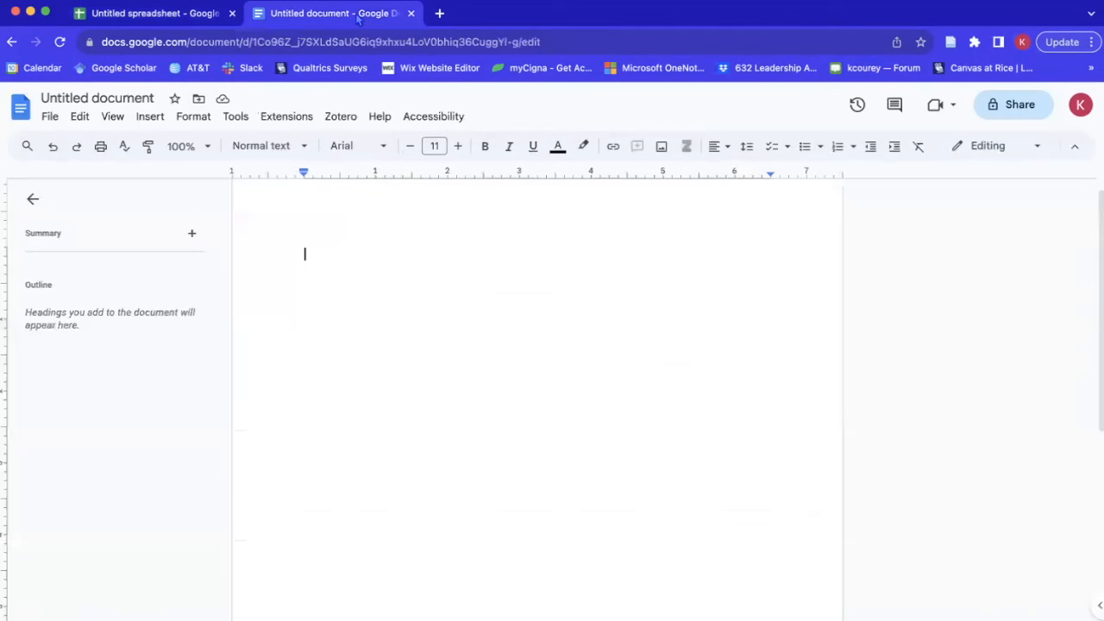
Paste the table into the document with Link to spreadsheet enabled
key("cmd+v")
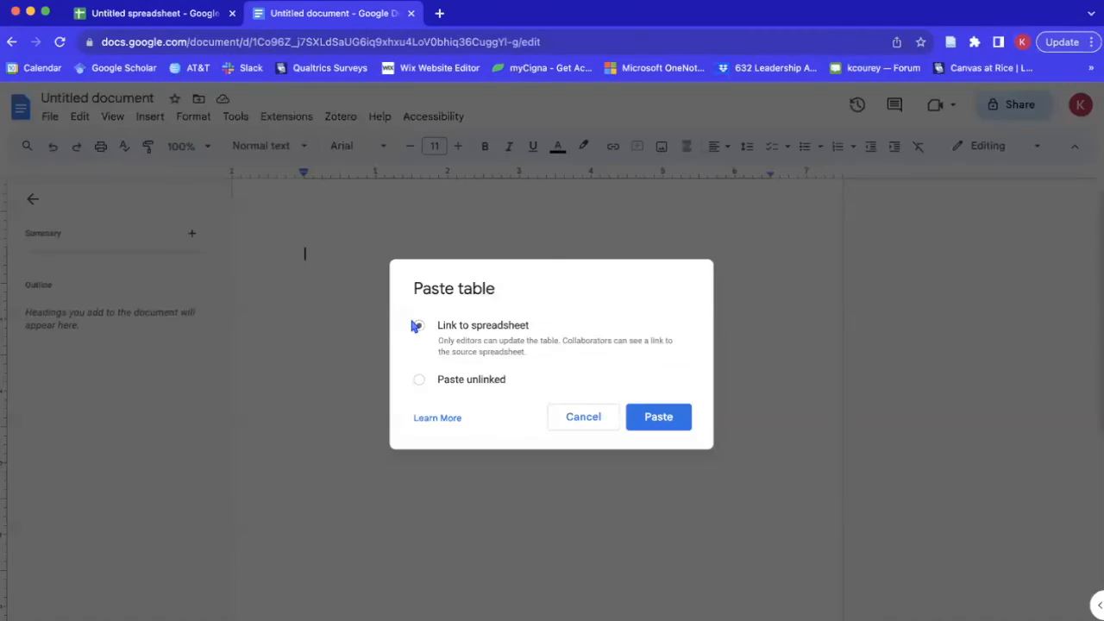
left_click(417, 324)
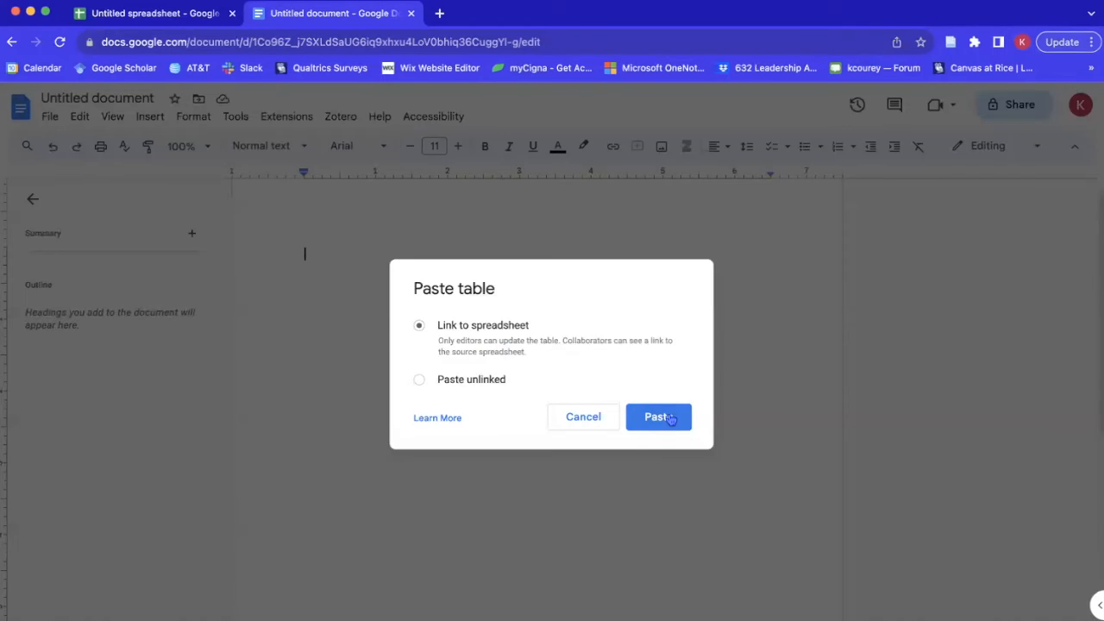
left_click(657, 416)
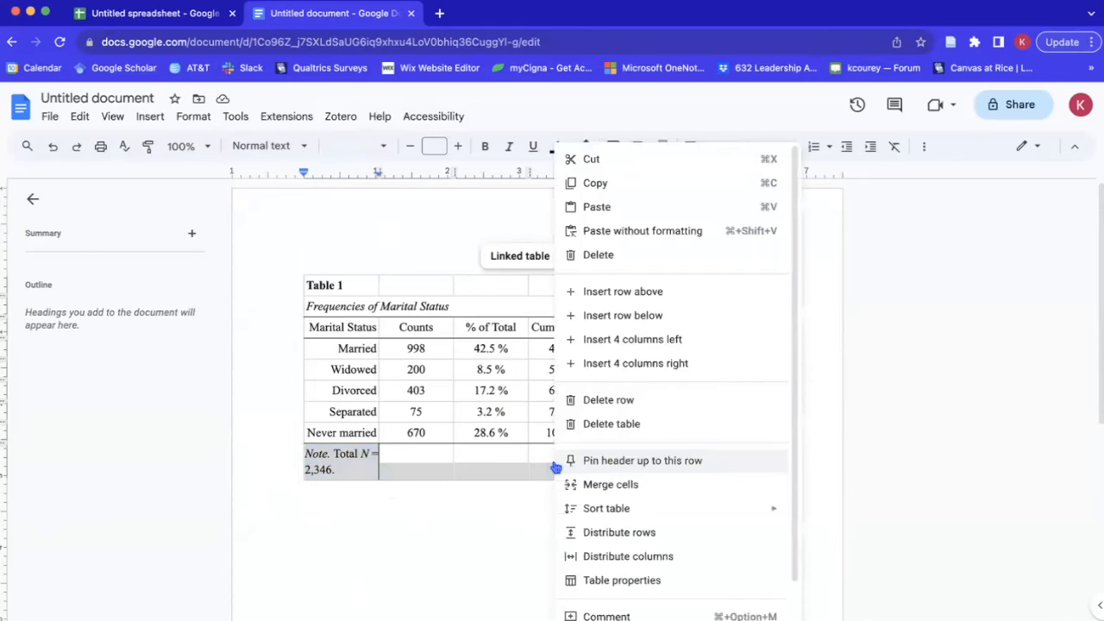
mouse_move(610, 483)
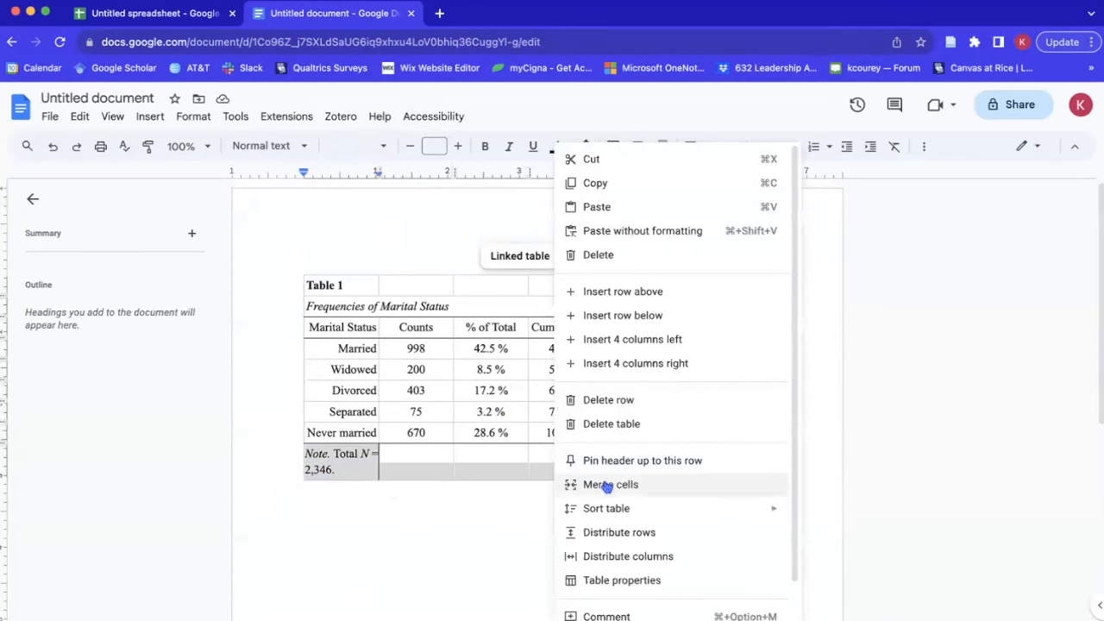
Merge the note row cells so 'Note. Total N = 2,346.' spans the table width
left_click(610, 483)
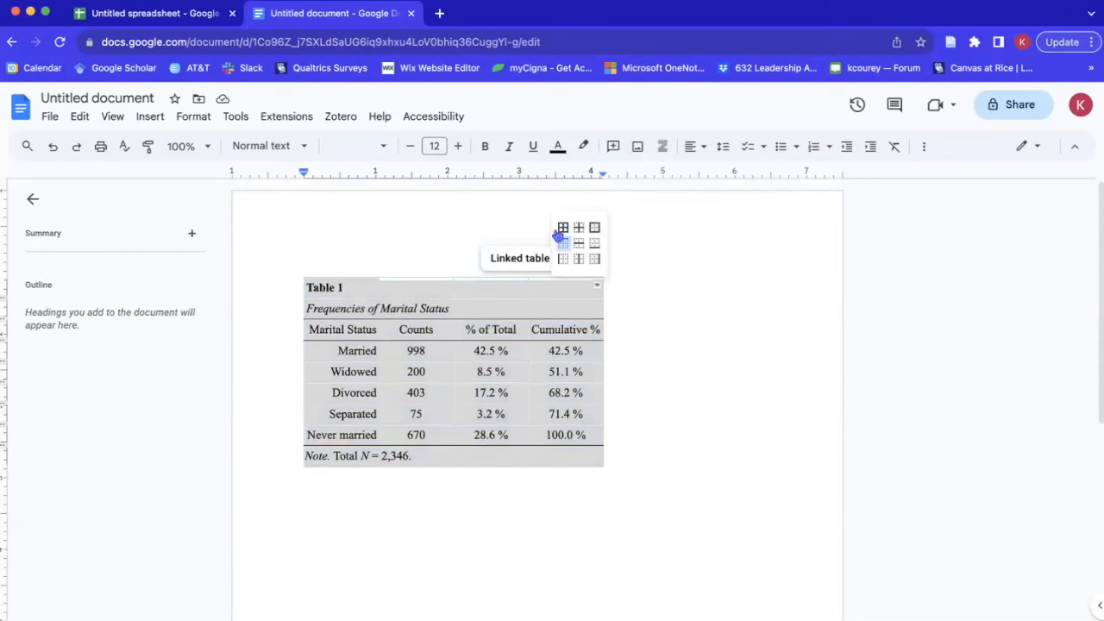
mouse_move(595, 275)
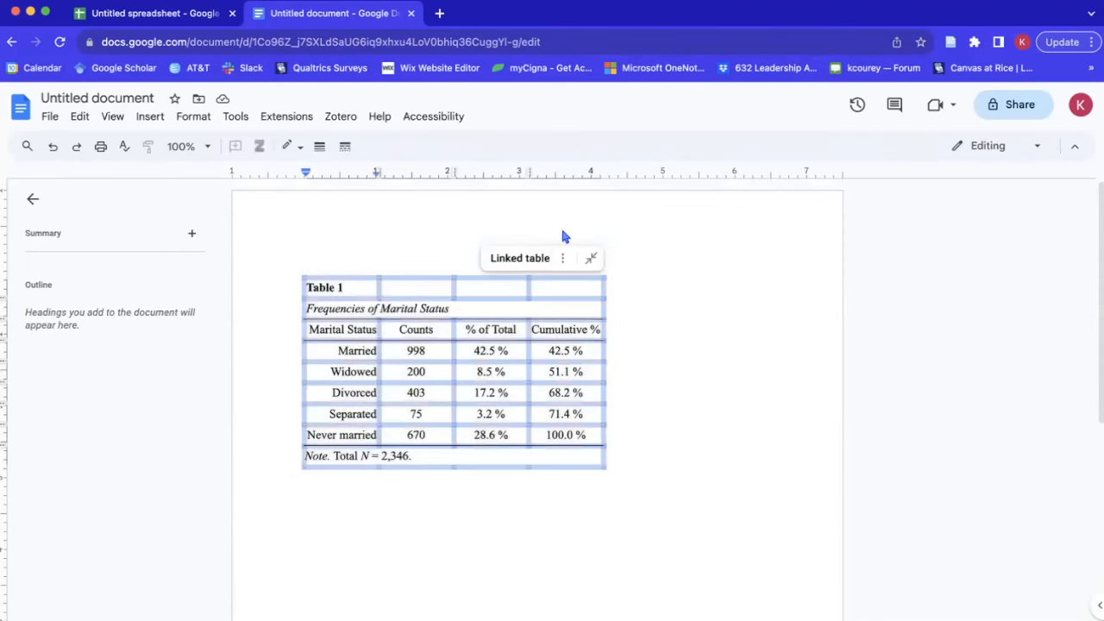
mouse_move(319, 145)
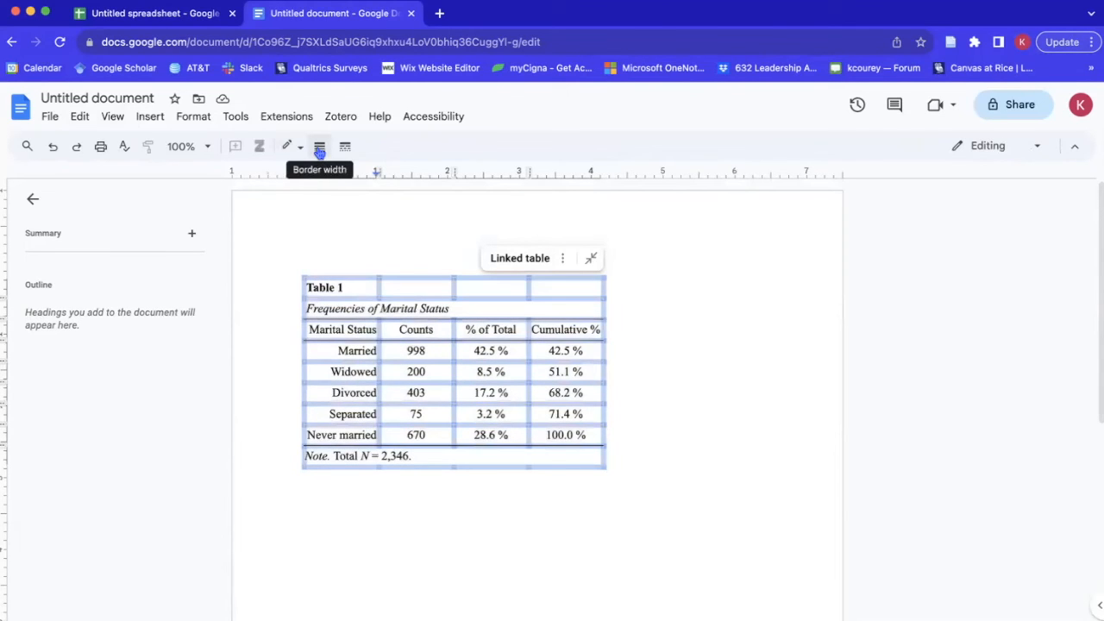
Set every border of the pasted marital-status table to 0pt width
left_click(319, 145)
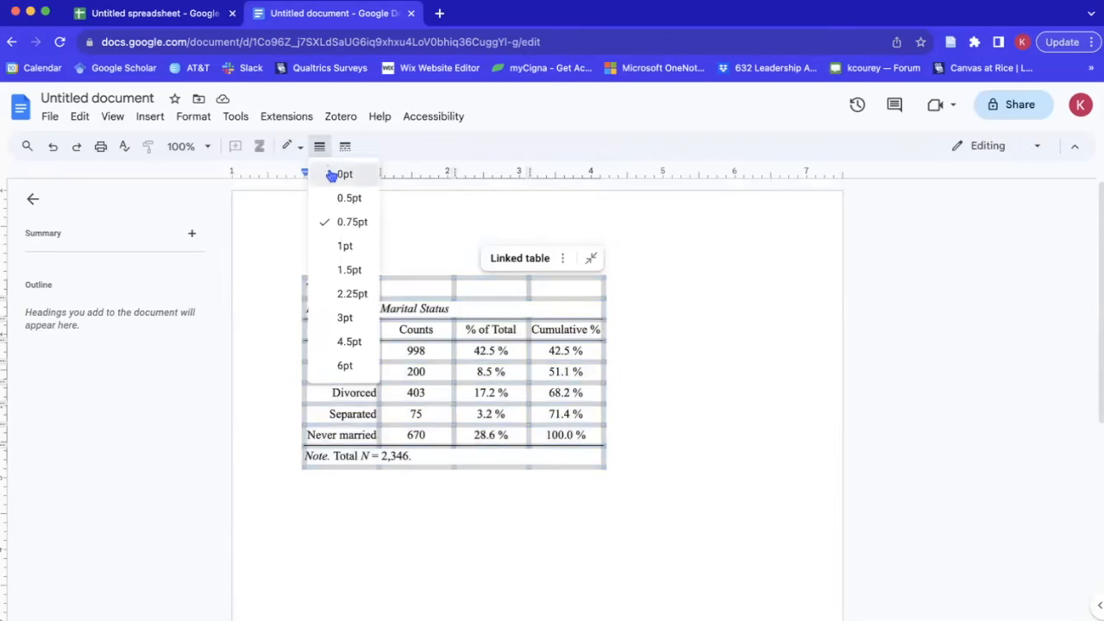
left_click(345, 172)
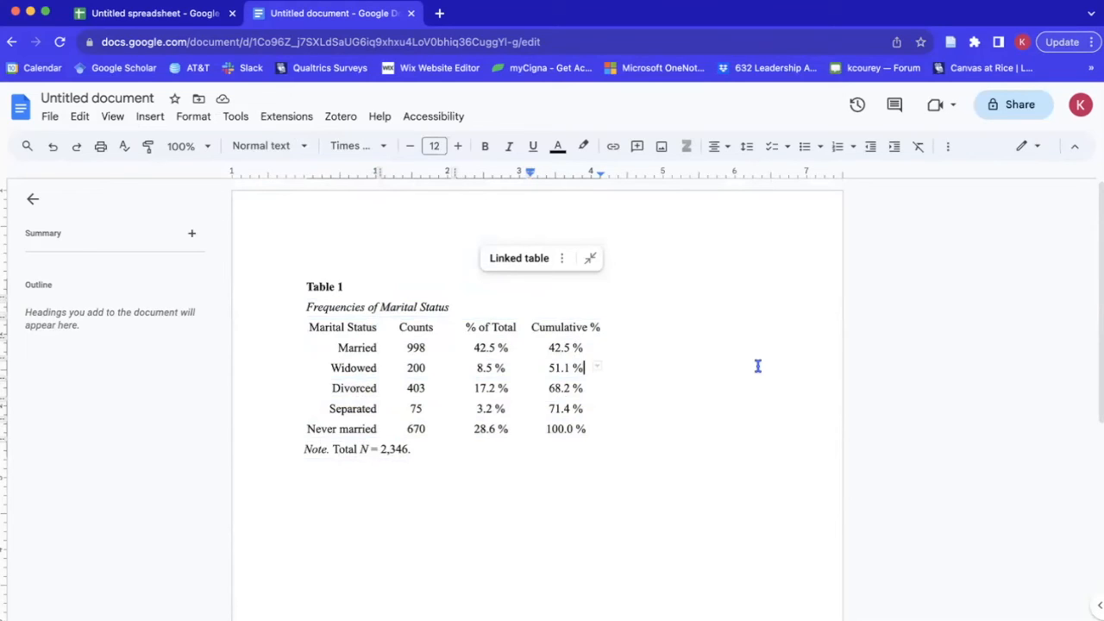
mouse_move(628, 374)
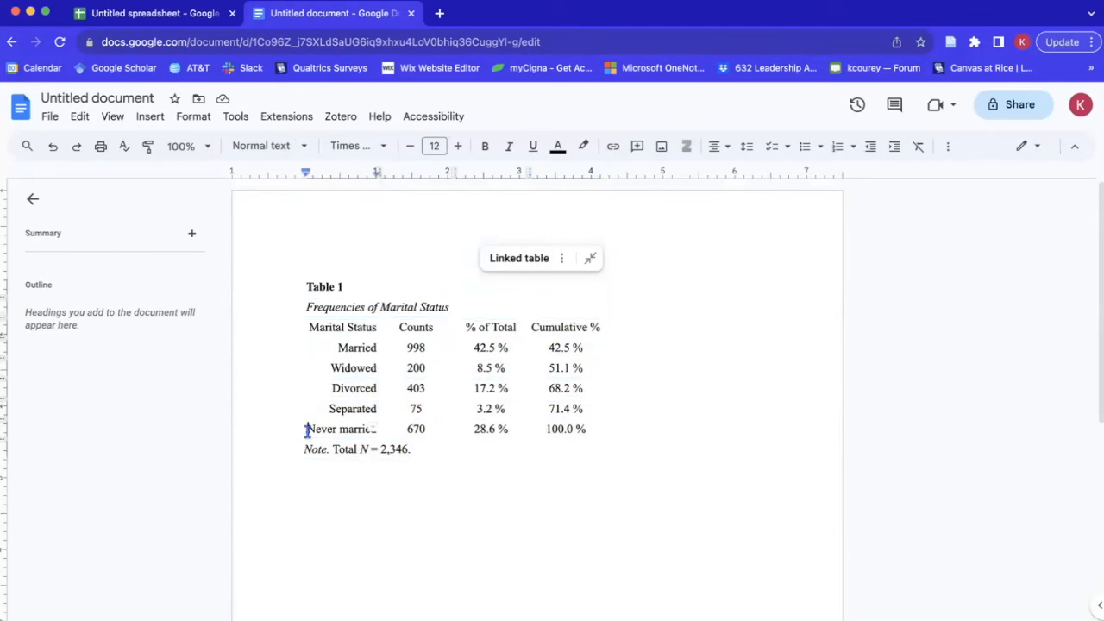
Apply visible top and bottom border lines to the header row and a bottom line under Never married
left_click_drag(307, 428, 587, 427)
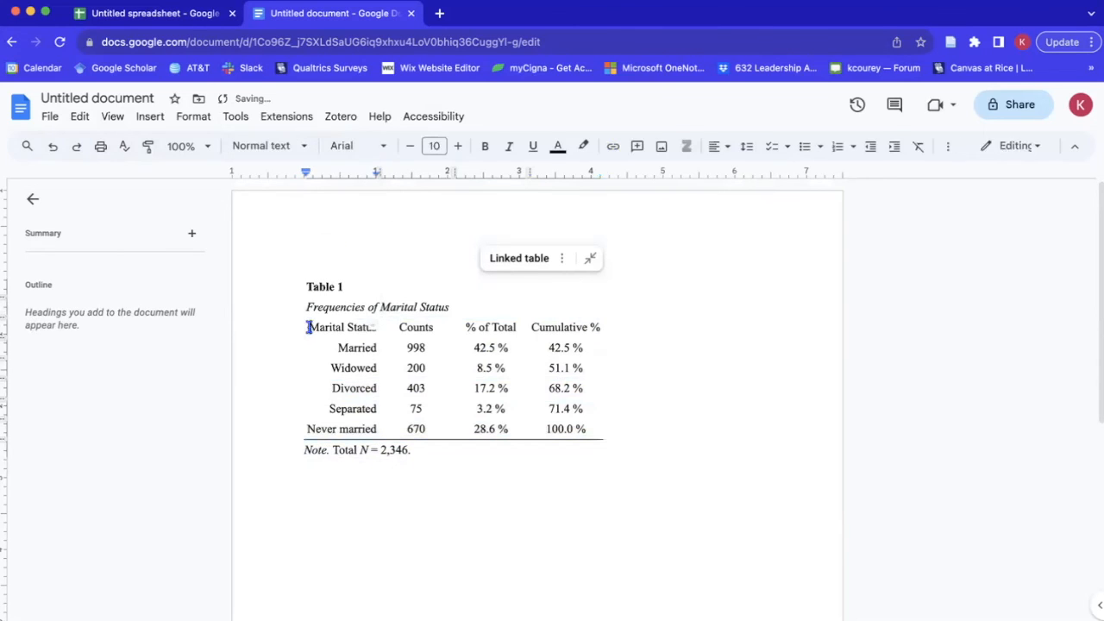
left_click_drag(307, 327, 601, 328)
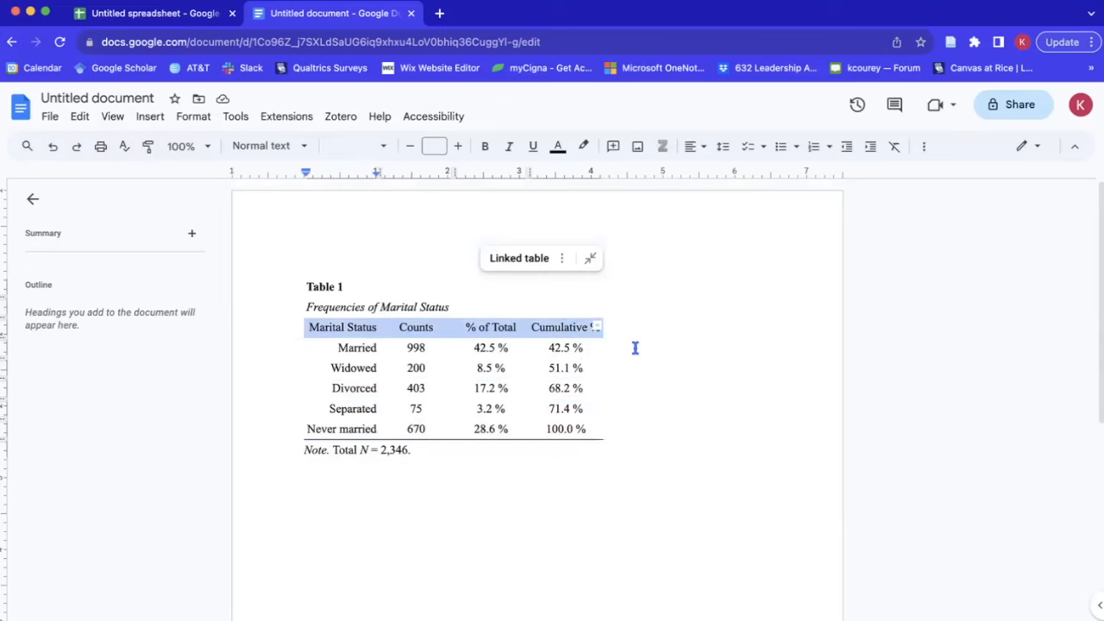
left_click(563, 259)
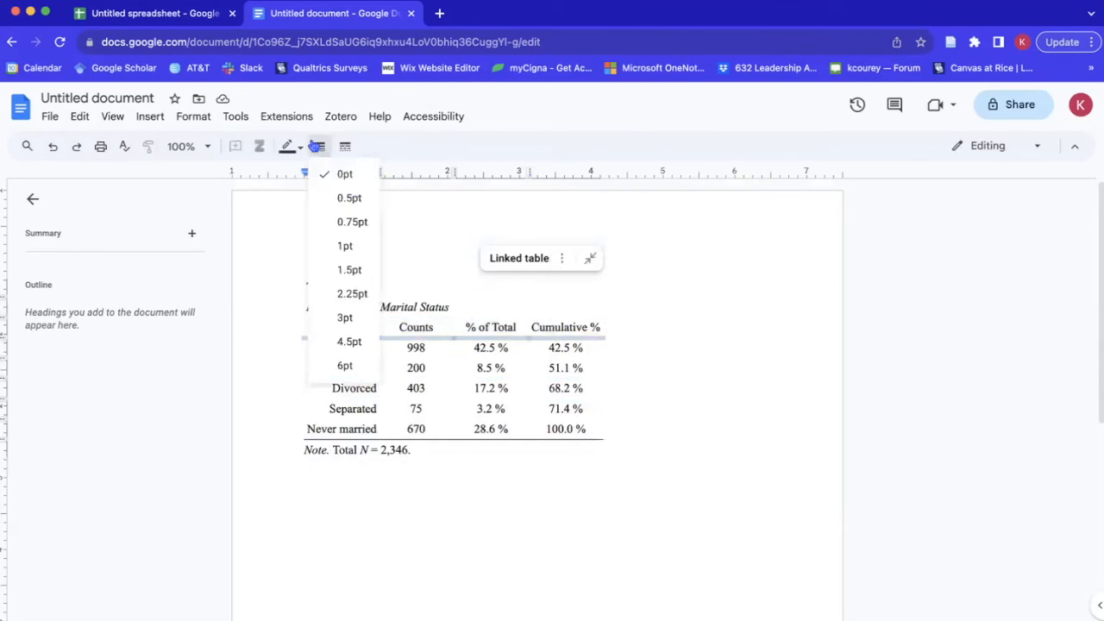
left_click(345, 172)
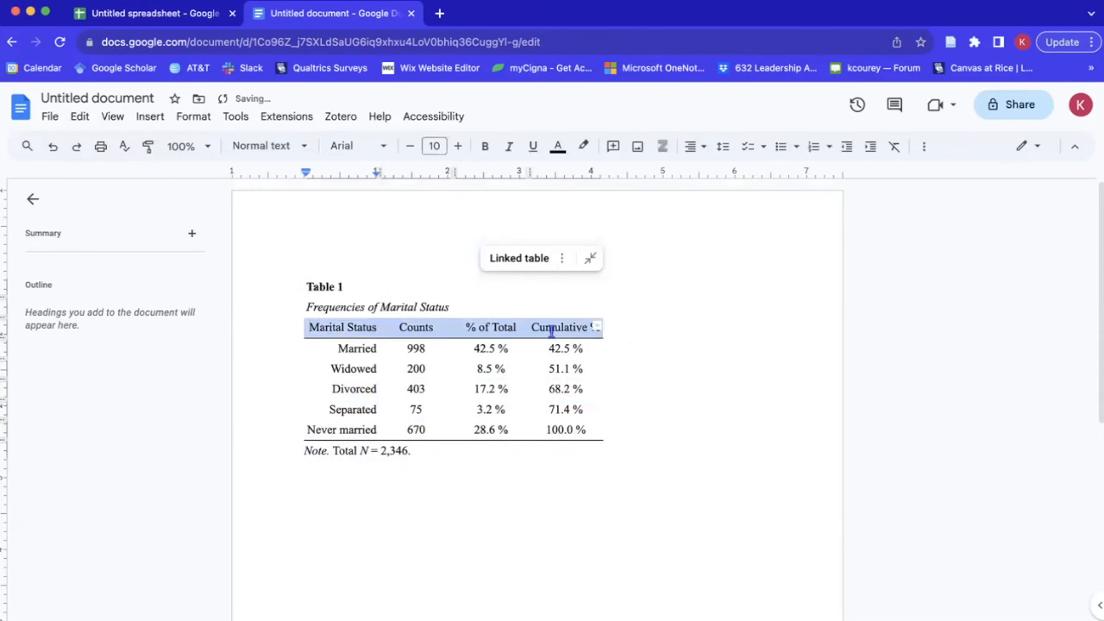
left_click(590, 258)
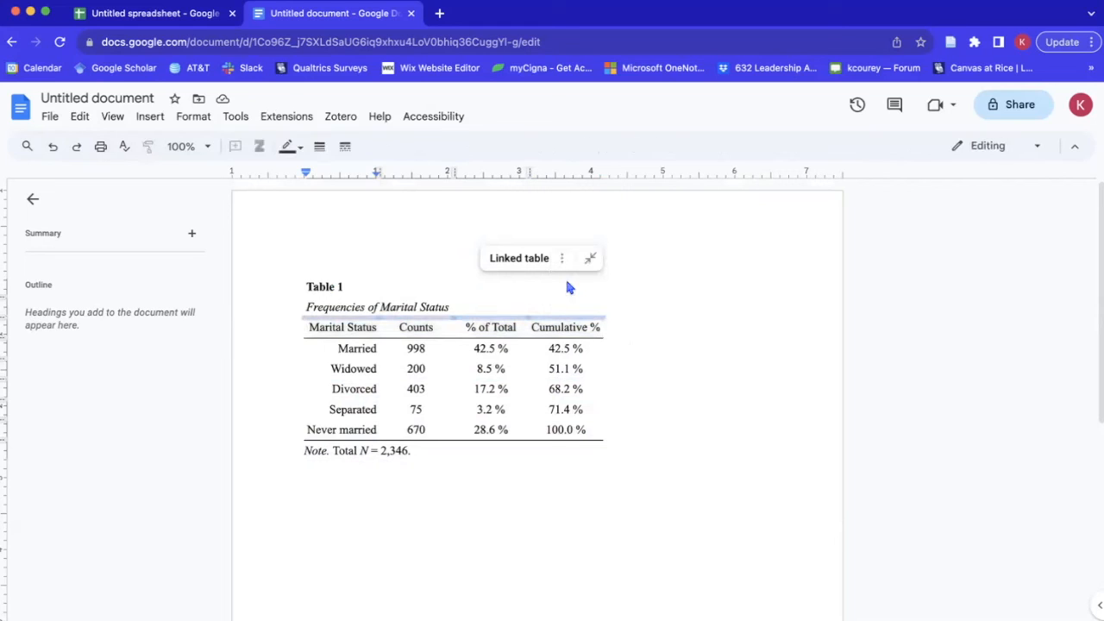
left_click(319, 145)
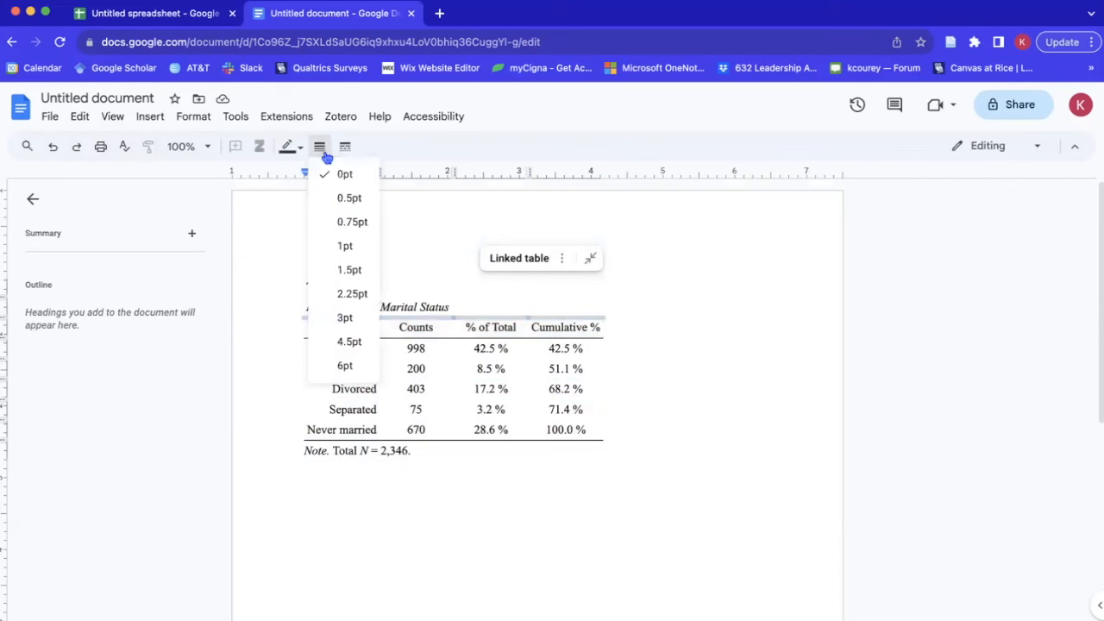
left_click(345, 172)
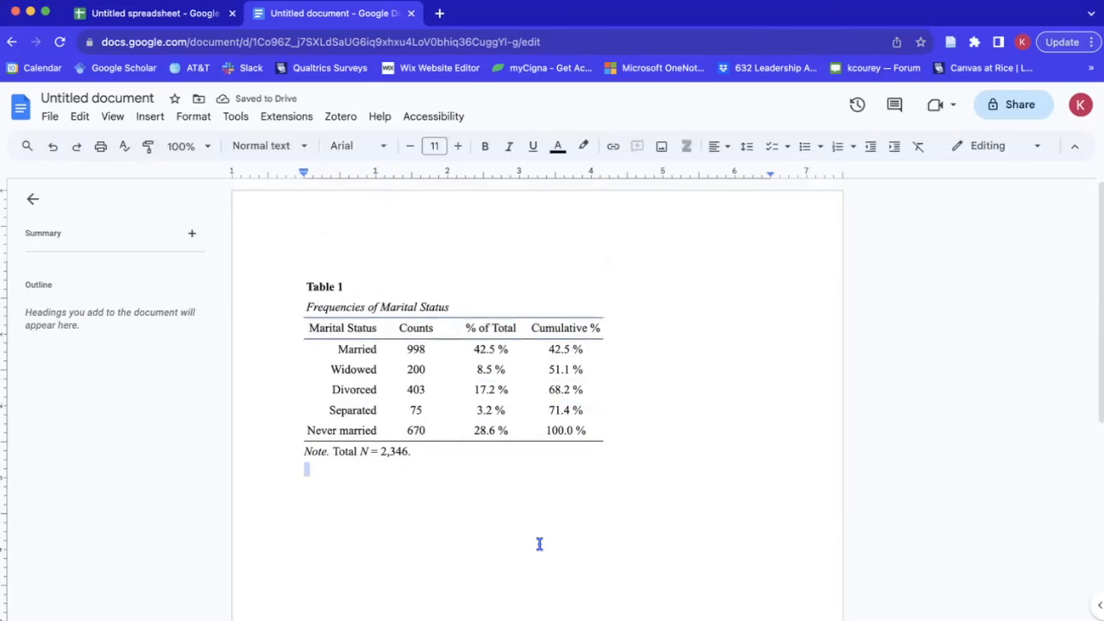
mouse_move(586, 549)
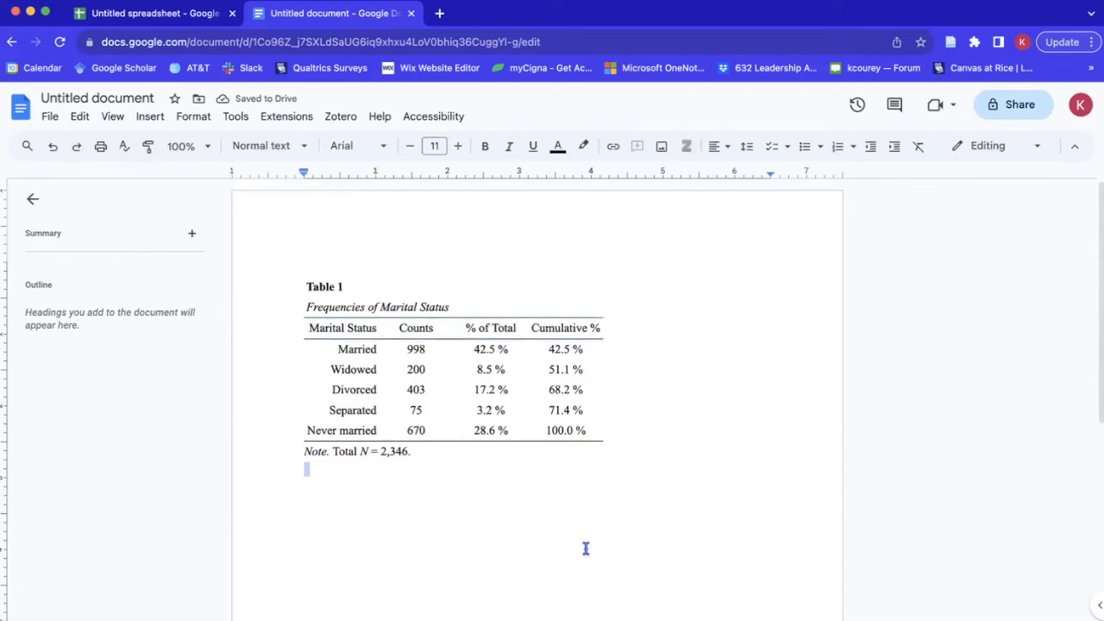